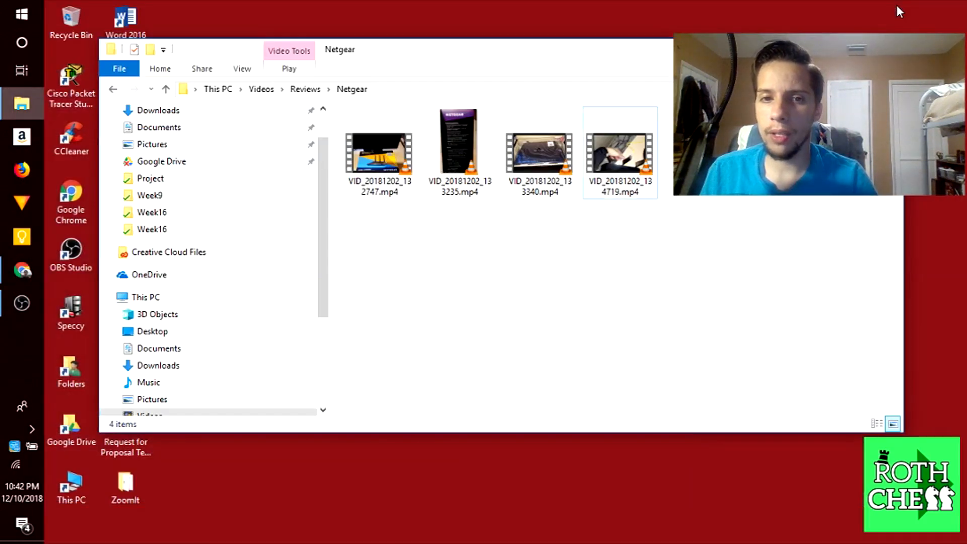
mouse_move(16, 497)
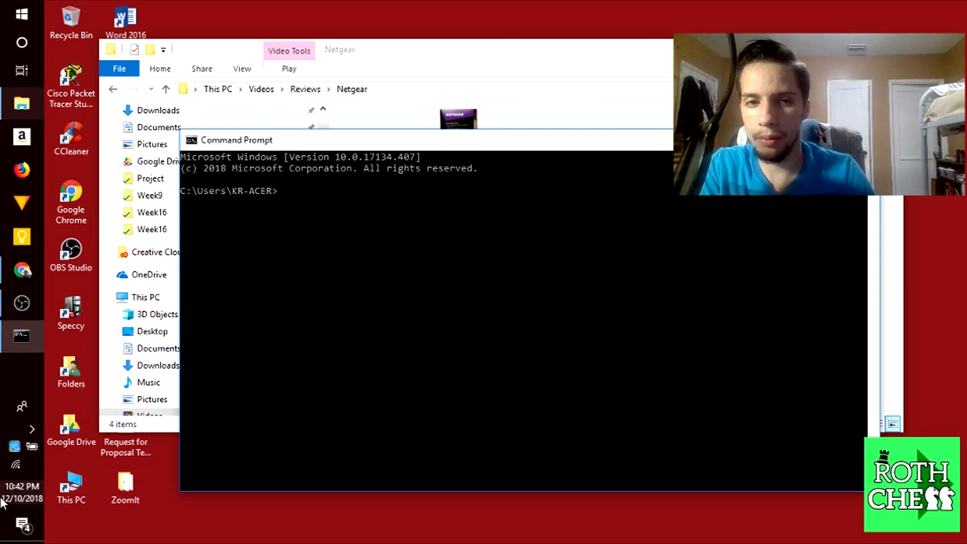
Step: Run ipconfig in Command Prompt to read the Wi-Fi default gateway 192.168.1.1
type("ipconfig")
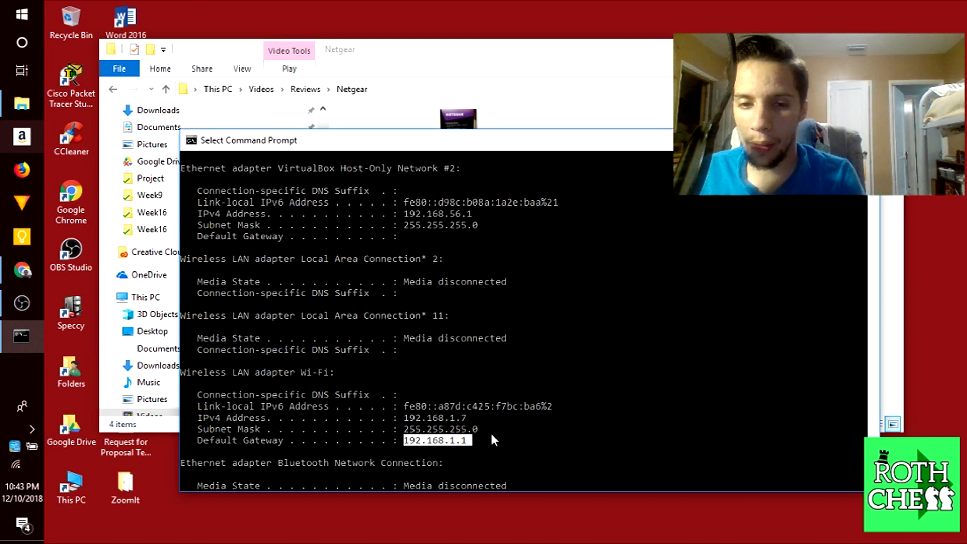
mouse_move(255, 467)
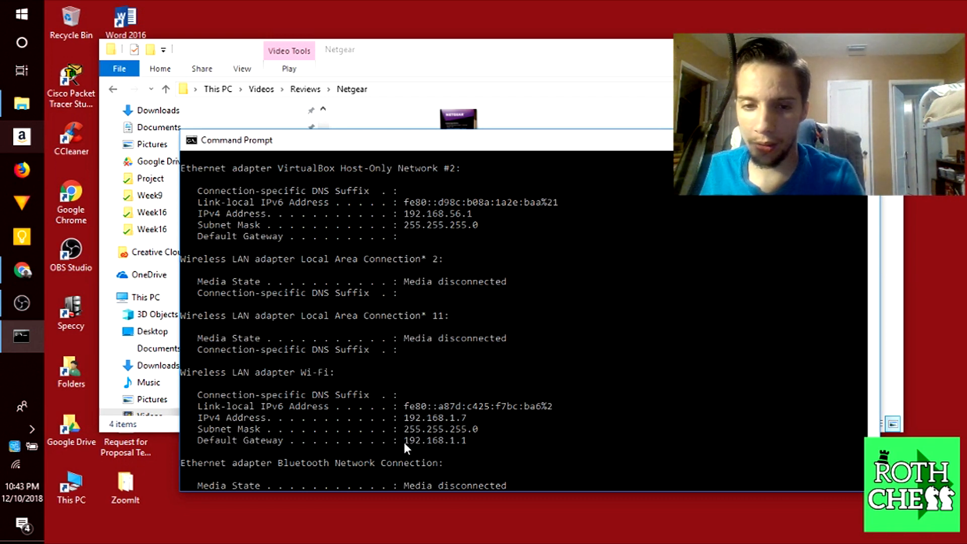
Step: Load routerlogin.net in a new Chrome tab
left_click(21, 270)
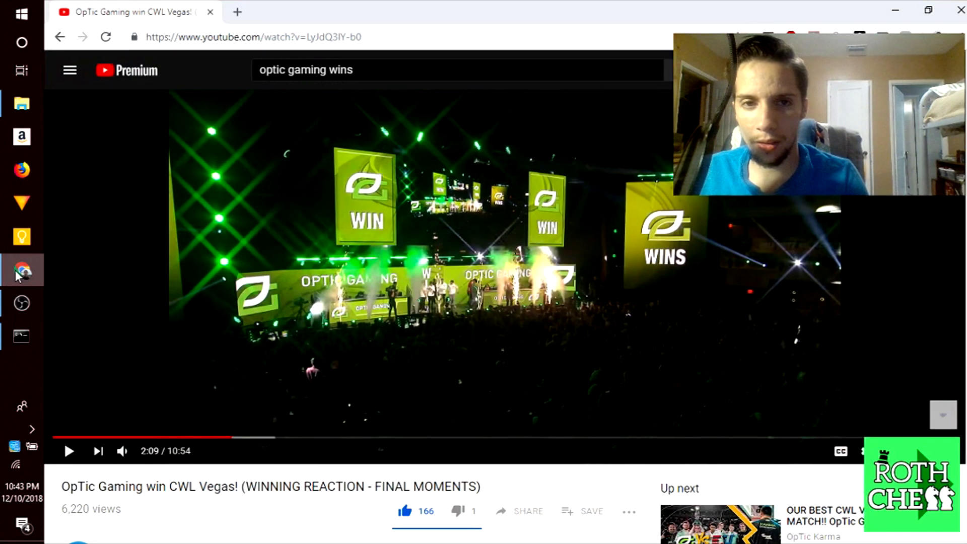
left_click(238, 12)
type("192.")
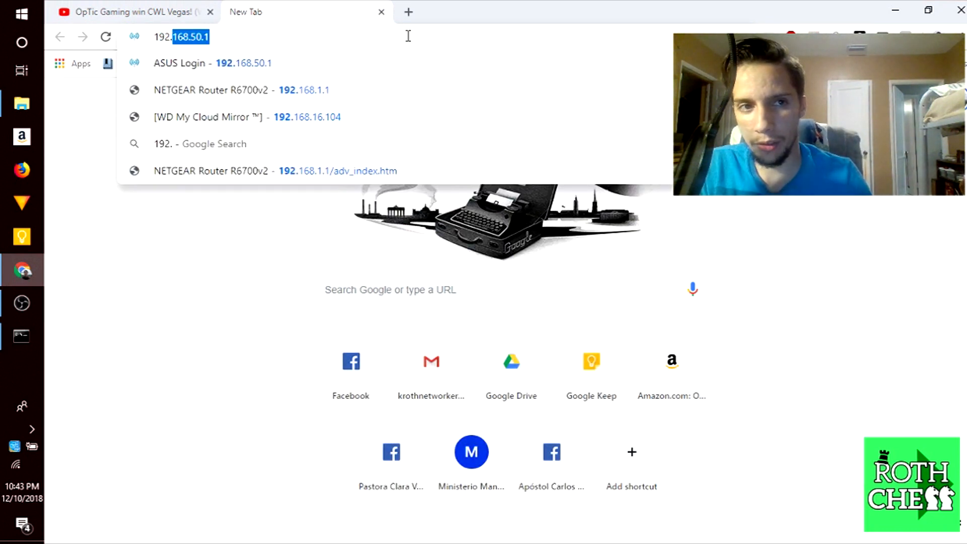
type("168.1.1")
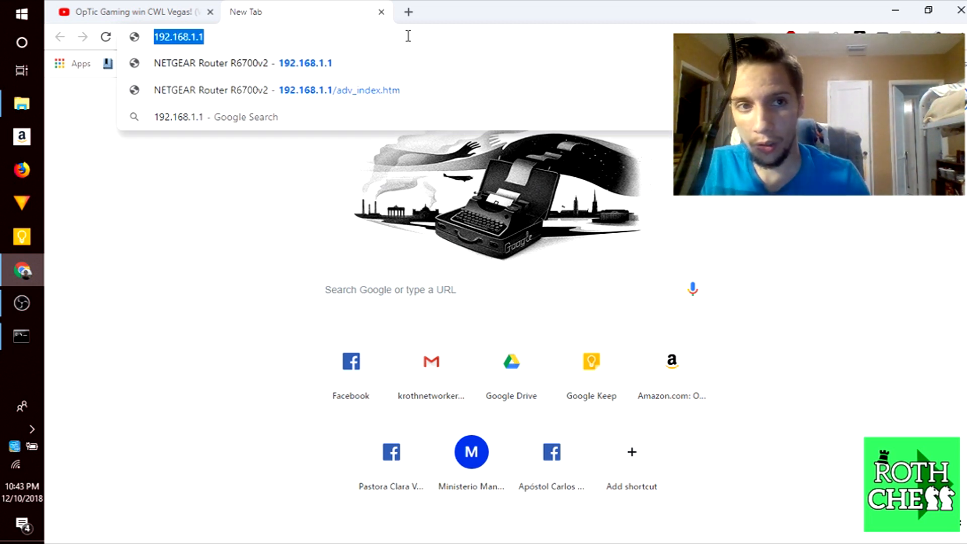
type("routerlogin.net")
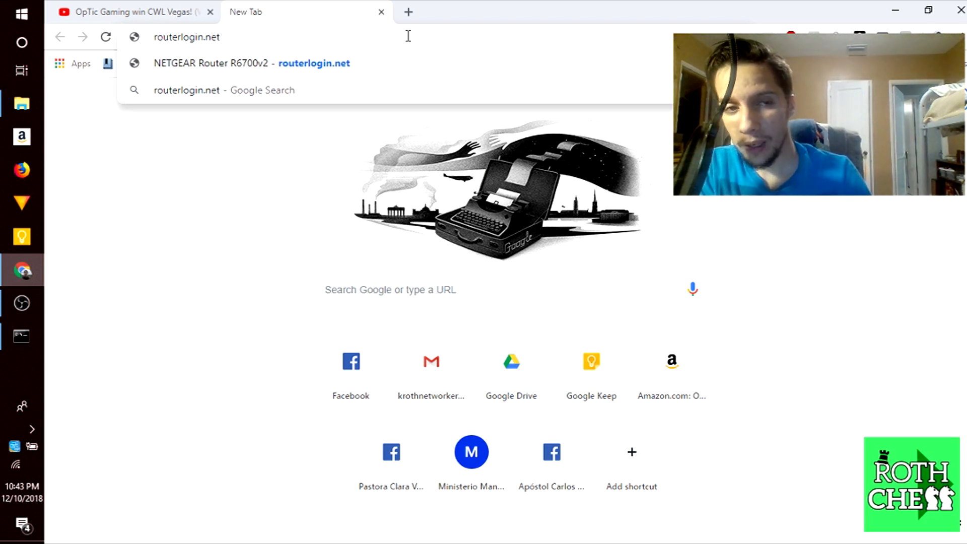
key("Enter")
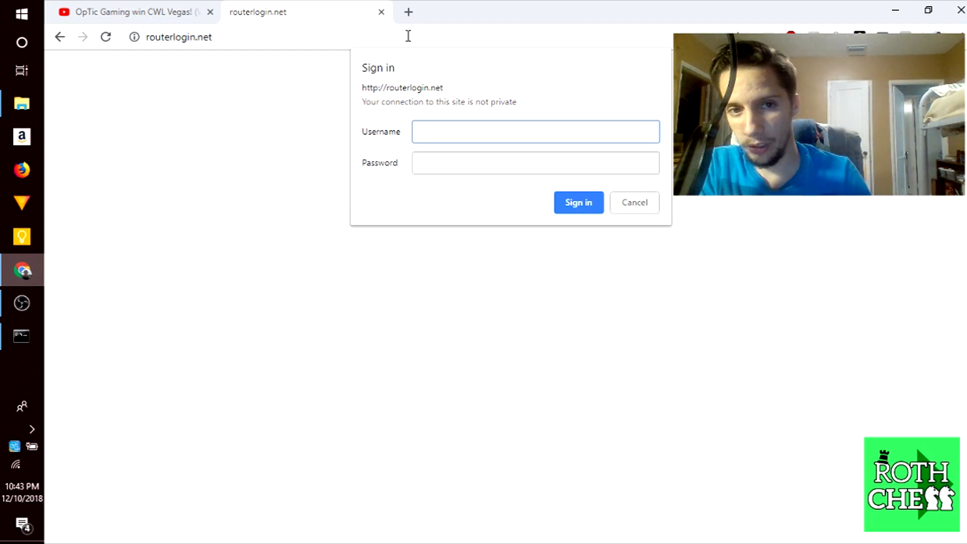
Step: Sign in to the router with the admin credentials to reach the NETGEAR genie home page
type("admin")
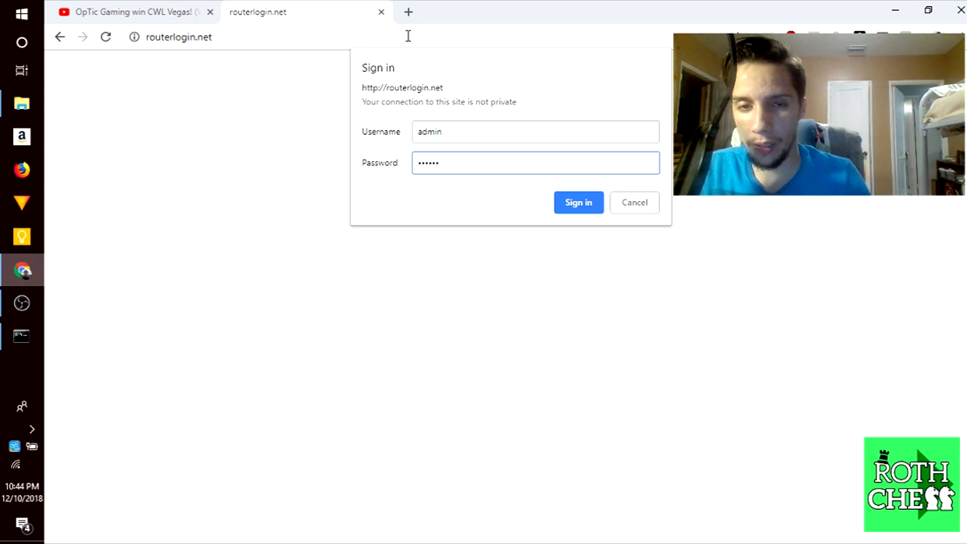
left_click(536, 131)
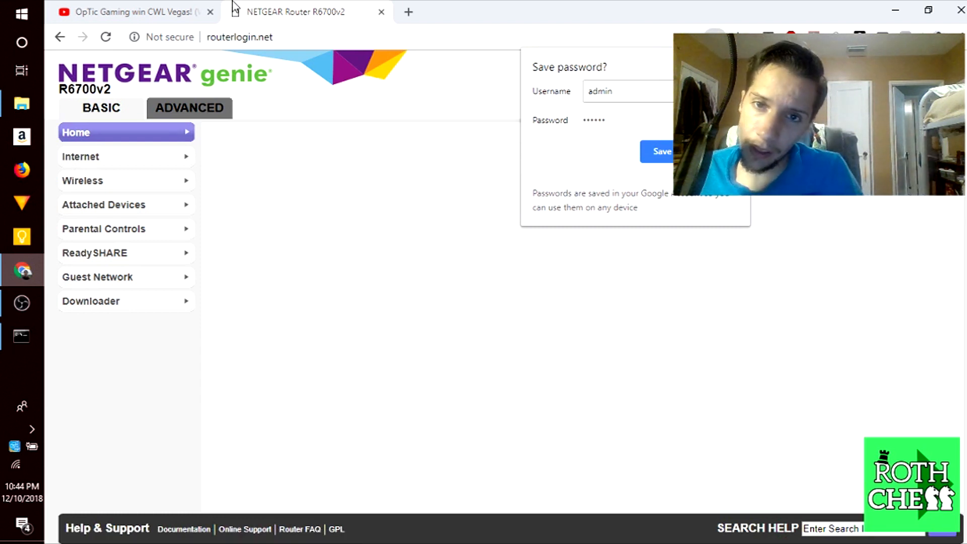
Step: Decline Chrome's Save password offer and view the Attached Devices on the home dashboard
left_click(661, 151)
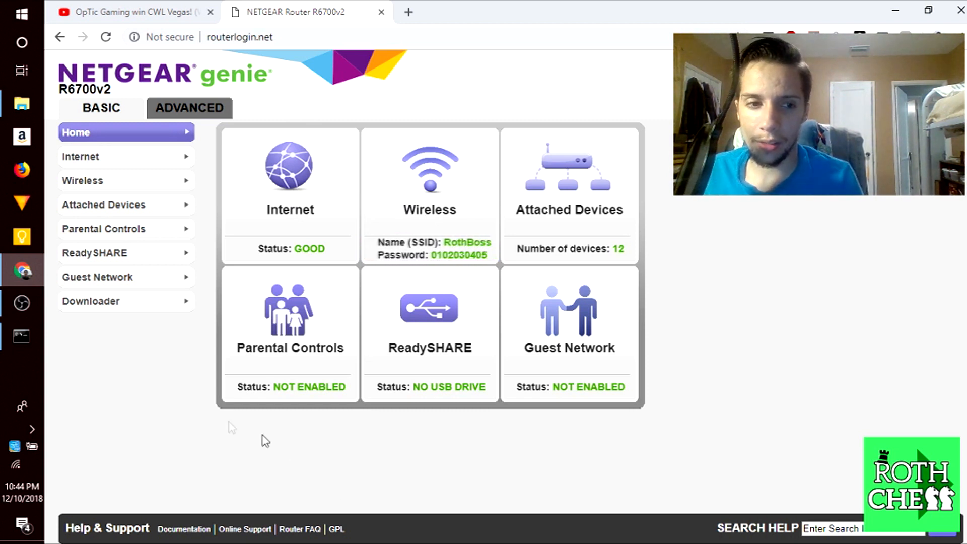
mouse_move(443, 218)
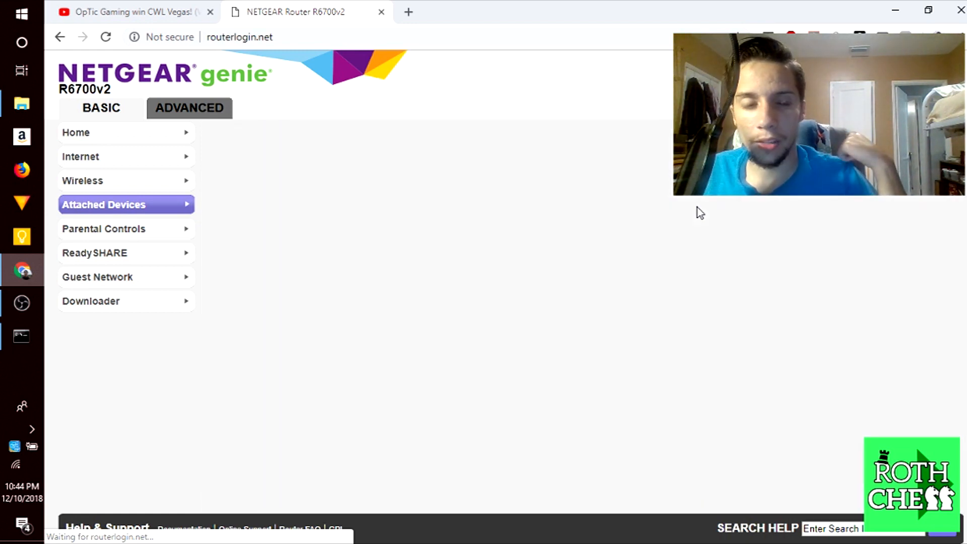
left_click(104, 204)
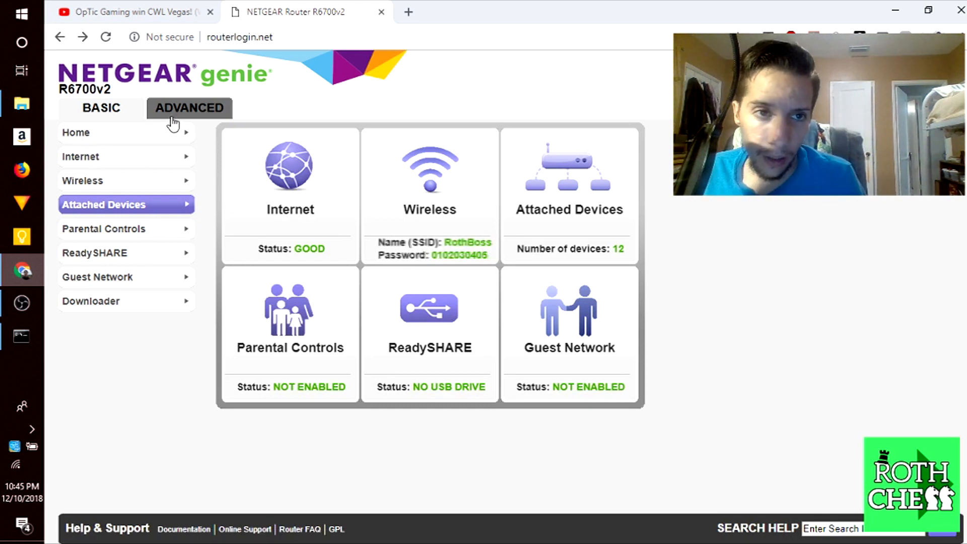
mouse_move(468, 219)
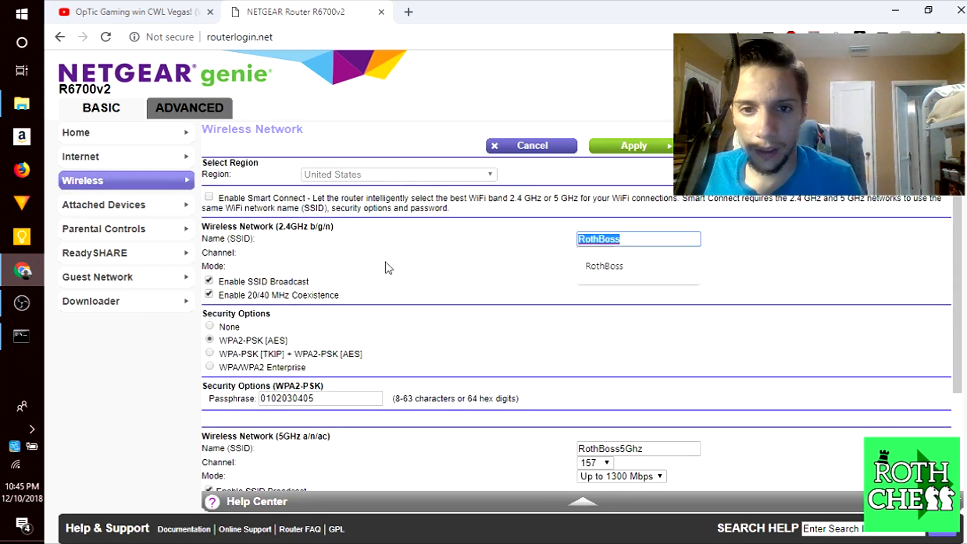
mouse_move(567, 310)
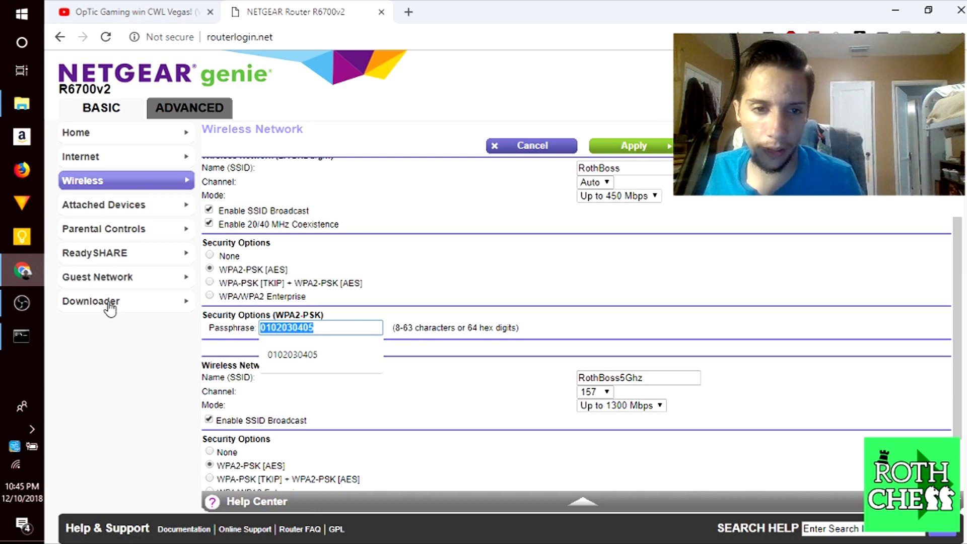
mouse_move(464, 209)
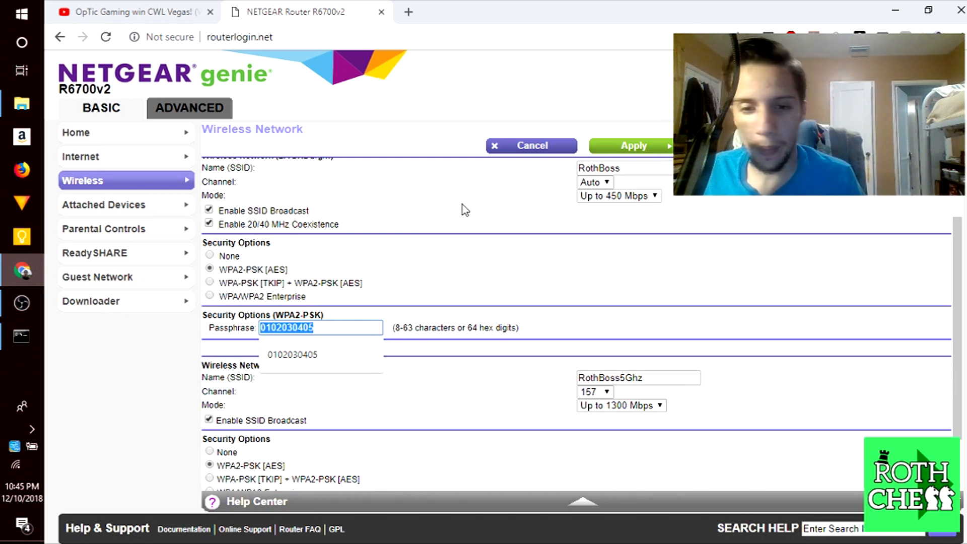
Step: Scroll through the 2.4GHz and 5GHz wireless settings before moving to the ADVANCED view
scroll("down", 3)
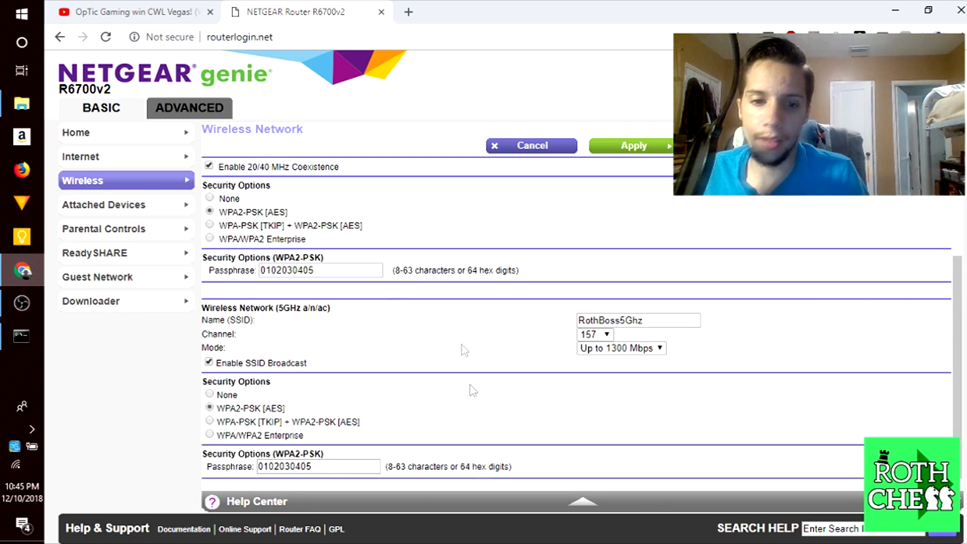
scroll("up", 3)
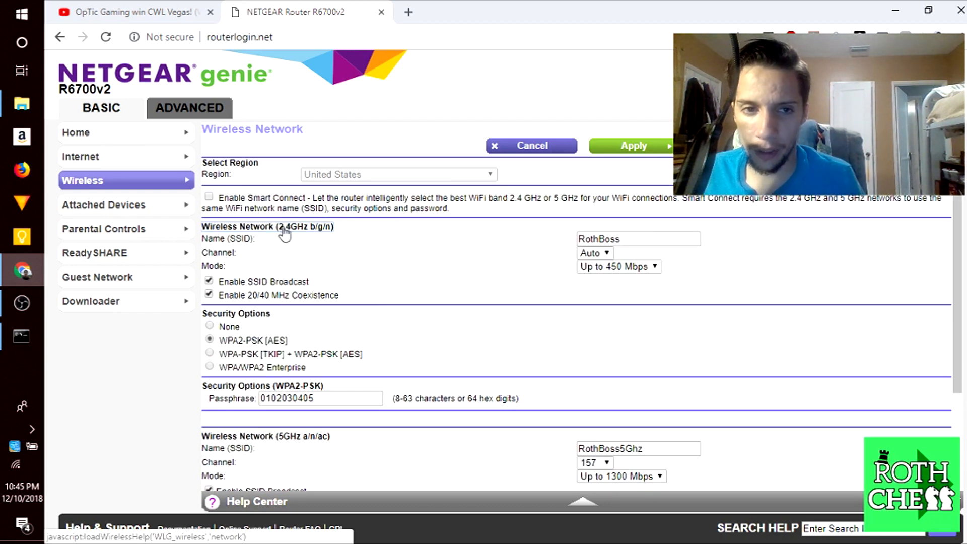
scroll("down", 3)
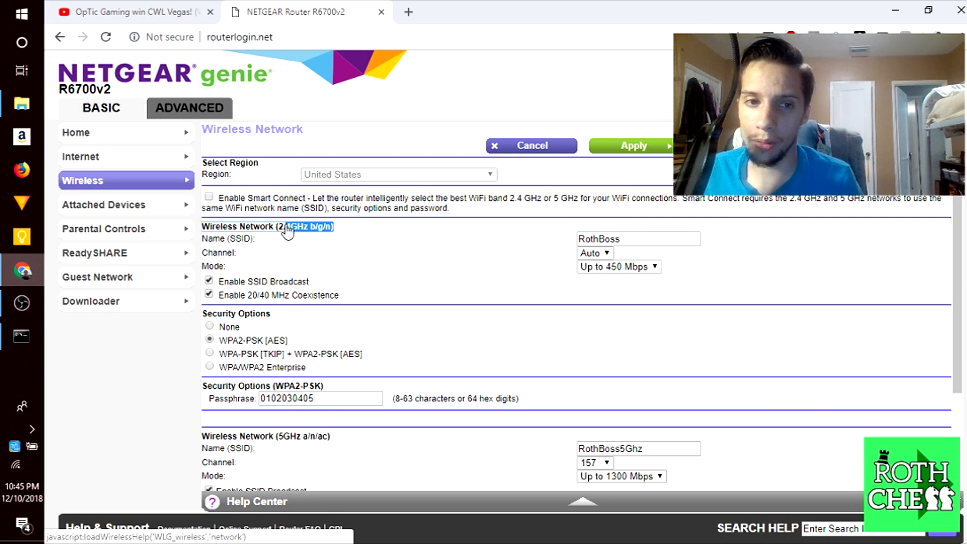
scroll("down", 3)
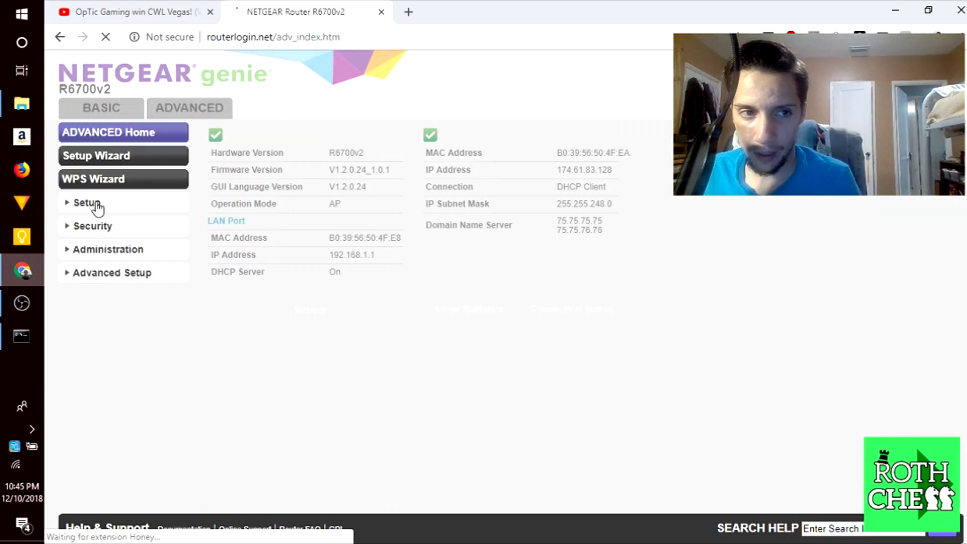
Step: Reach Advanced > Setup > QoS Setup with Internet Access QoS turned on
left_click(84, 203)
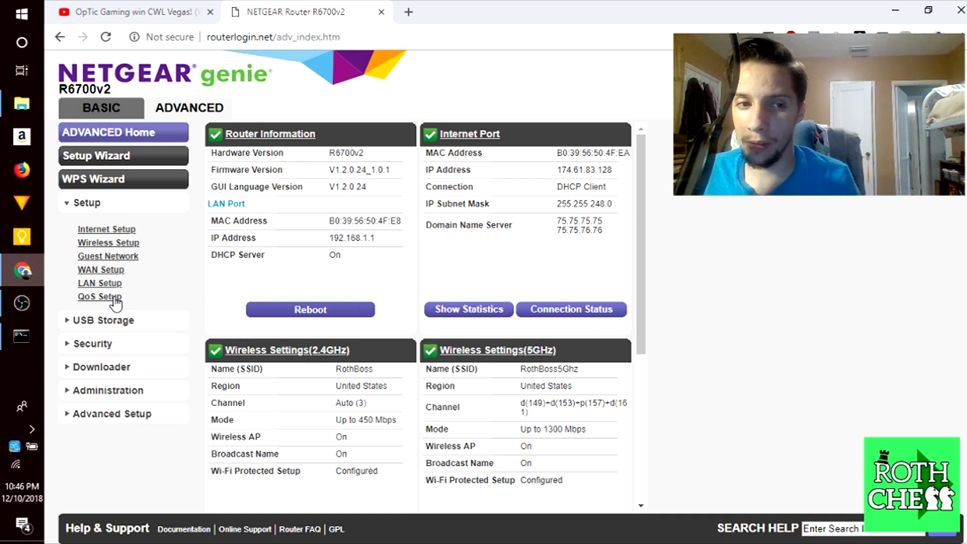
left_click(99, 296)
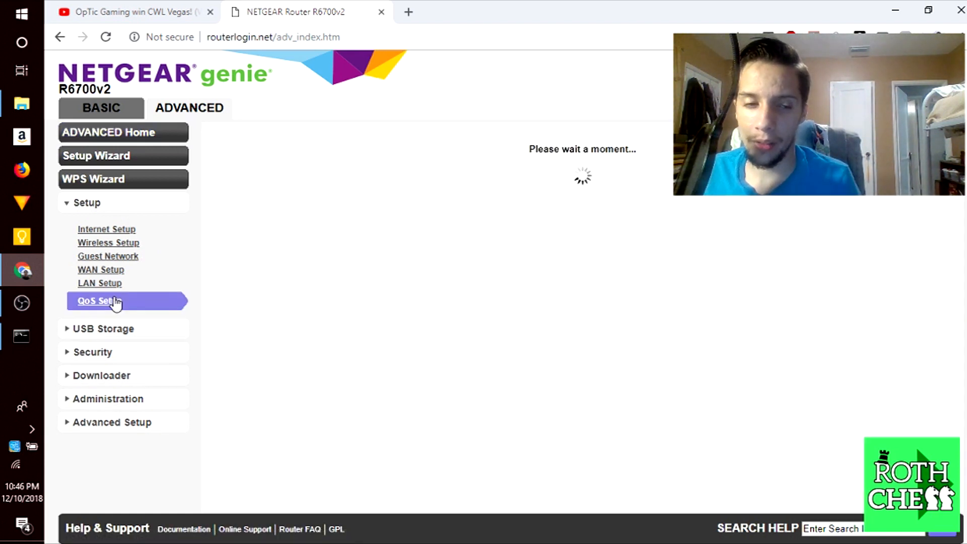
left_click(99, 300)
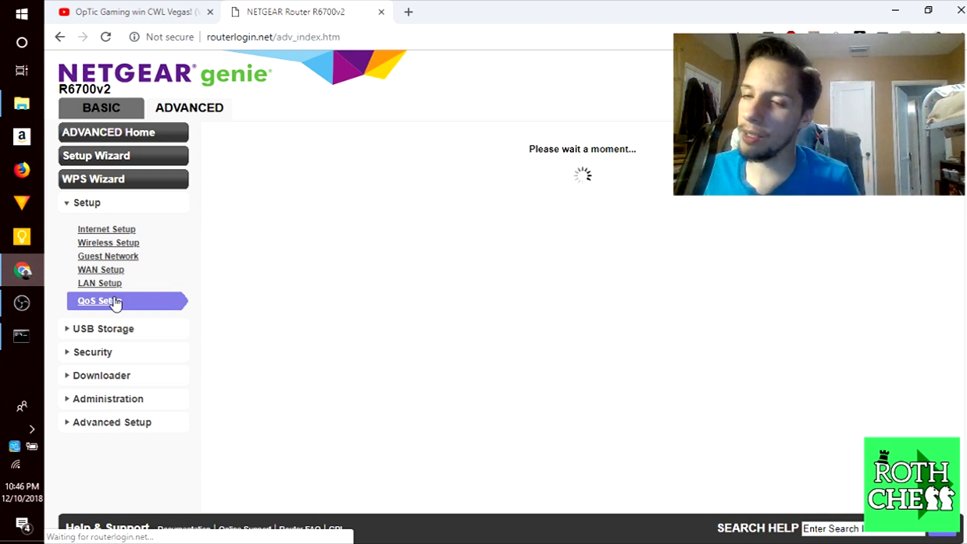
mouse_move(183, 315)
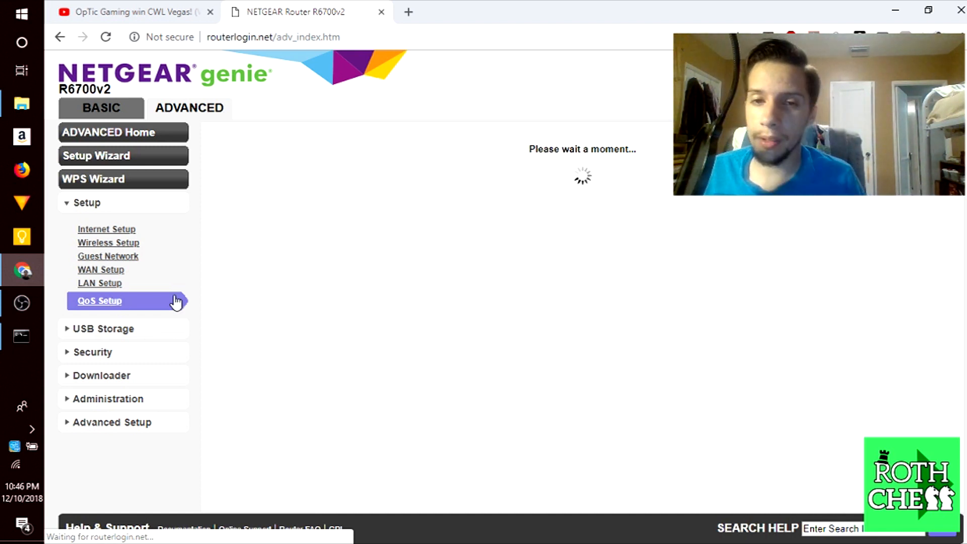
left_click(99, 300)
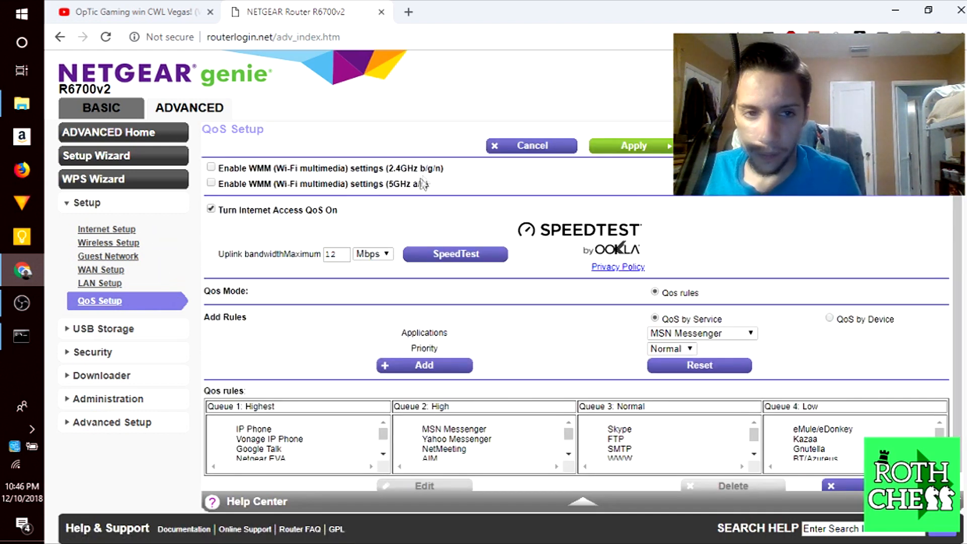
scroll("down", 3)
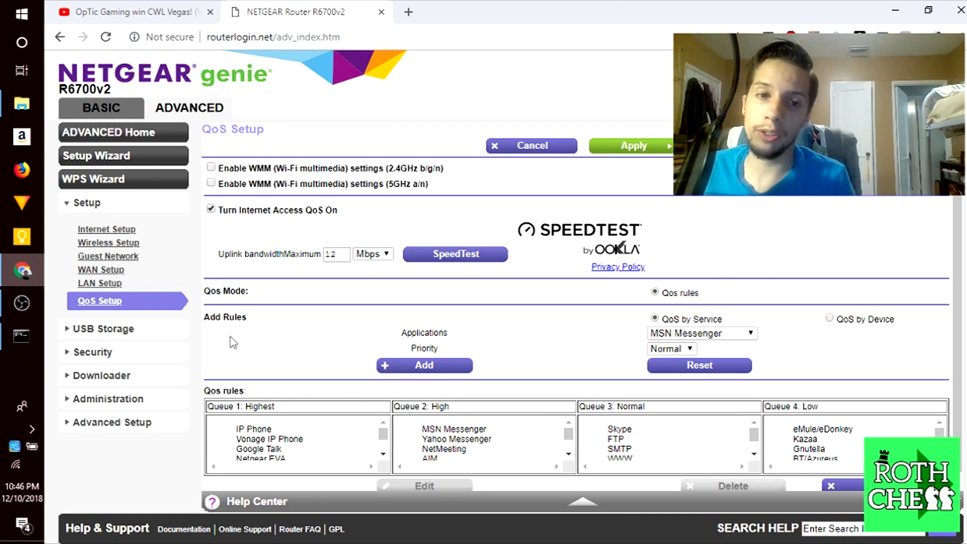
mouse_move(269, 286)
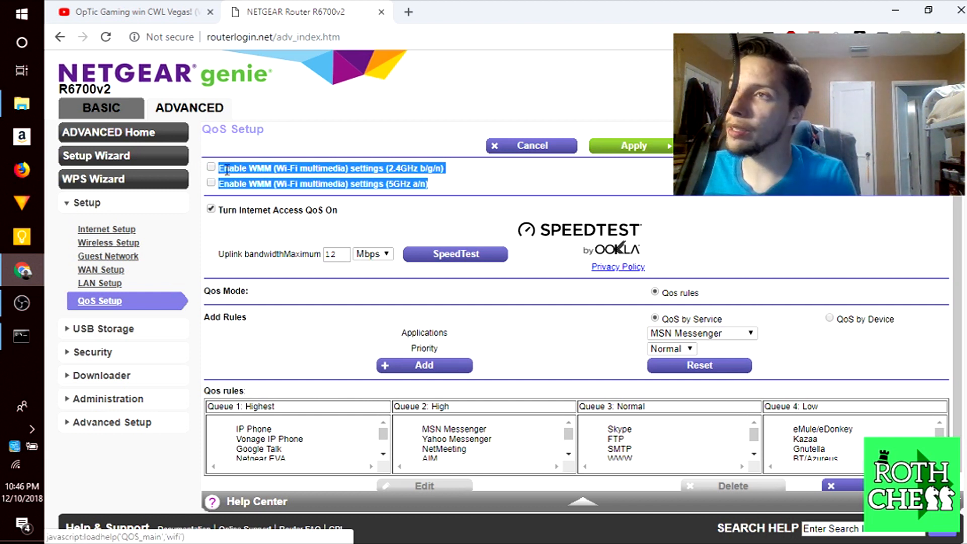
mouse_move(227, 177)
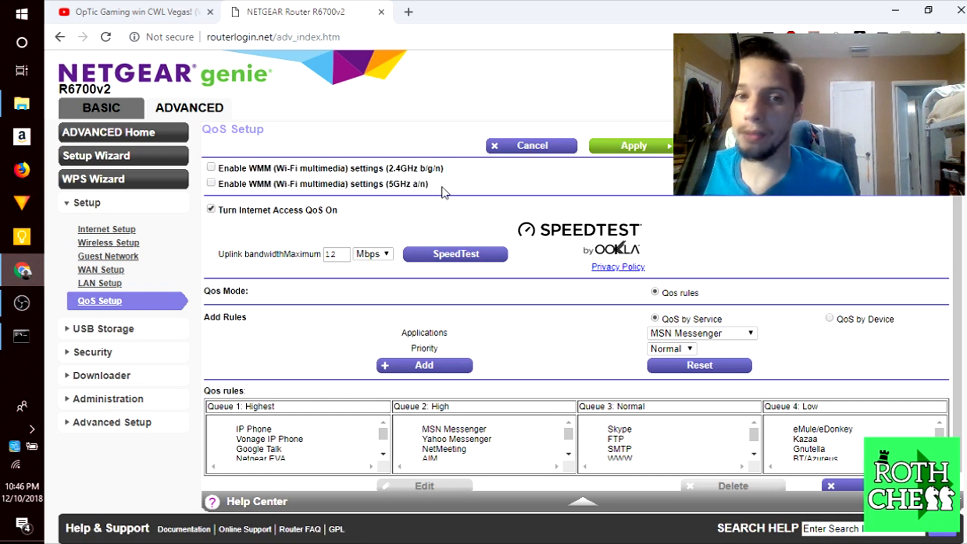
Step: Run the uplink speed test and review the 12 Mbps bandwidth and priority queues
left_click_drag(221, 168, 429, 183)
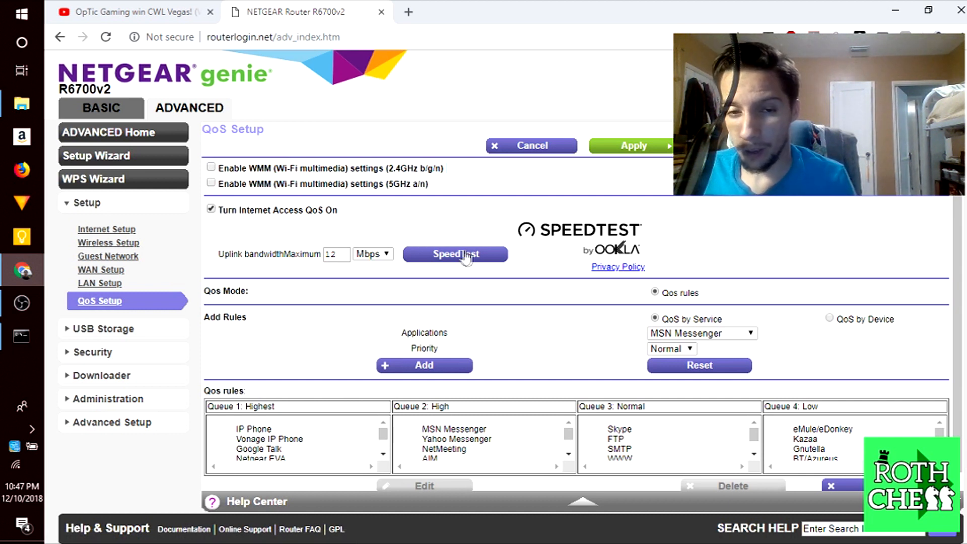
left_click(336, 254)
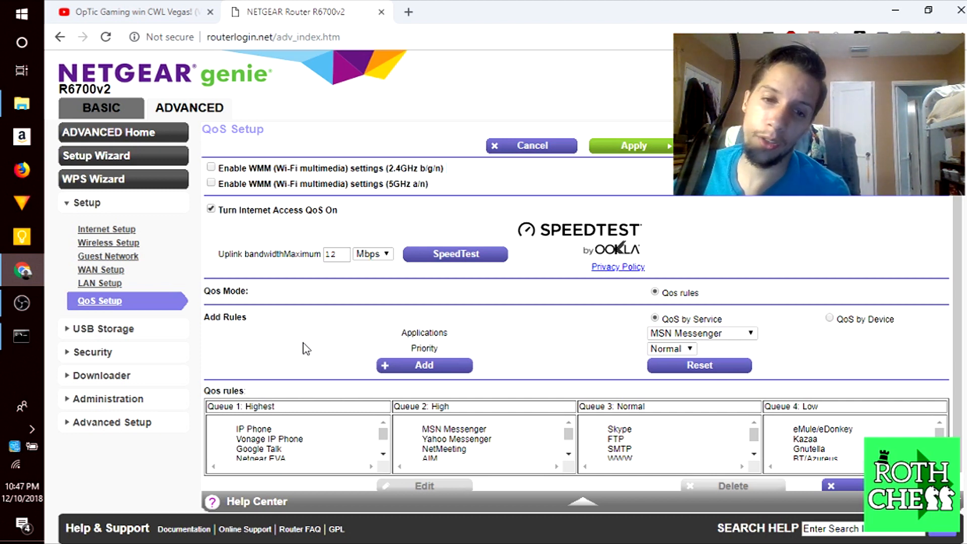
scroll("down", 3)
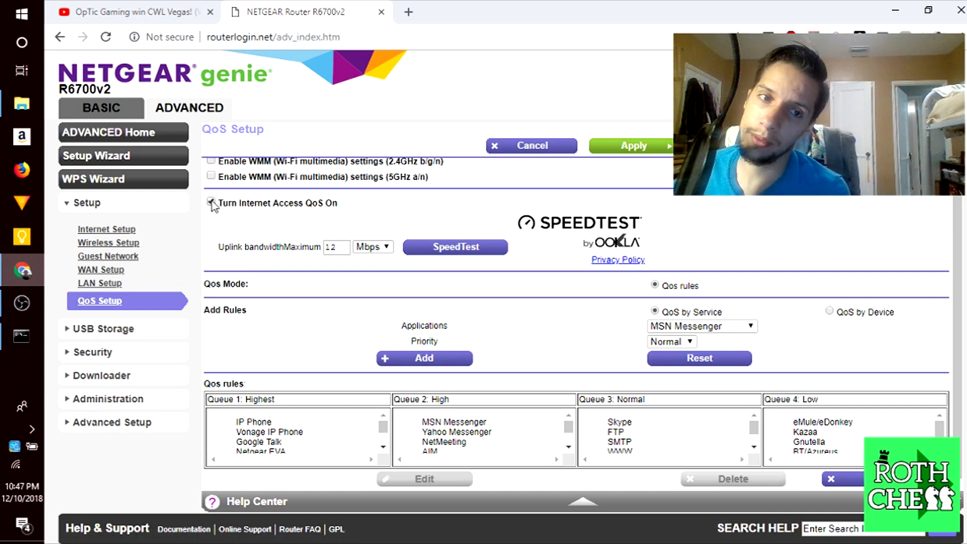
Step: Switch the QoS rules to per-device mode
left_click(212, 204)
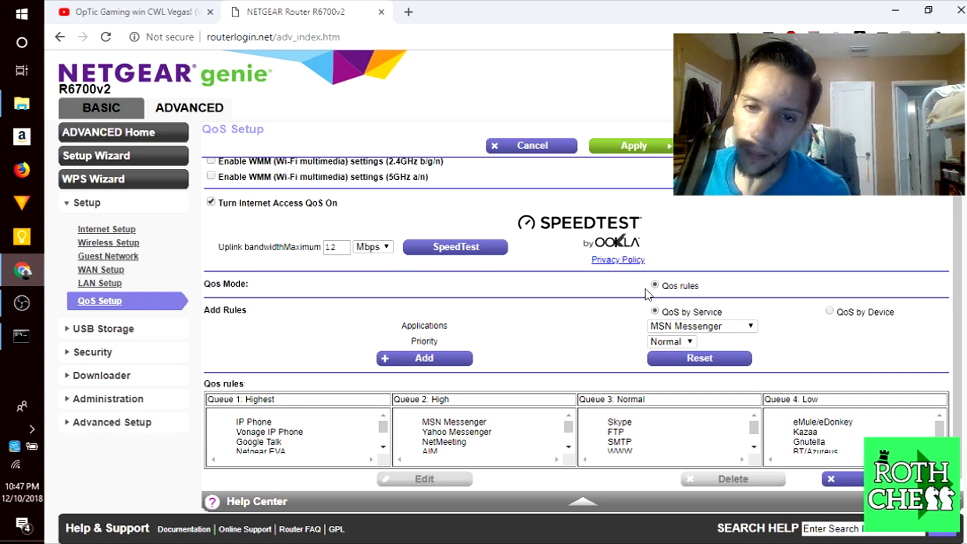
mouse_move(518, 300)
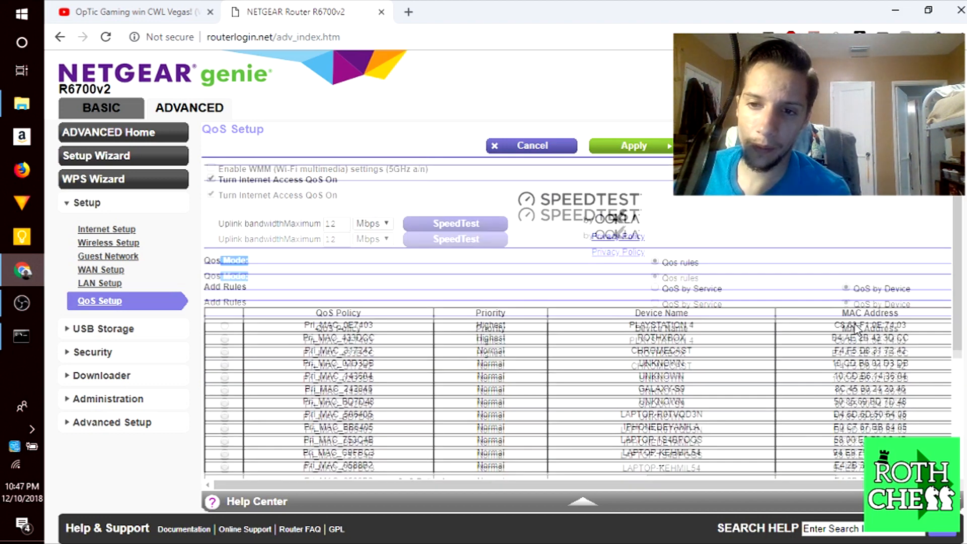
left_click(845, 240)
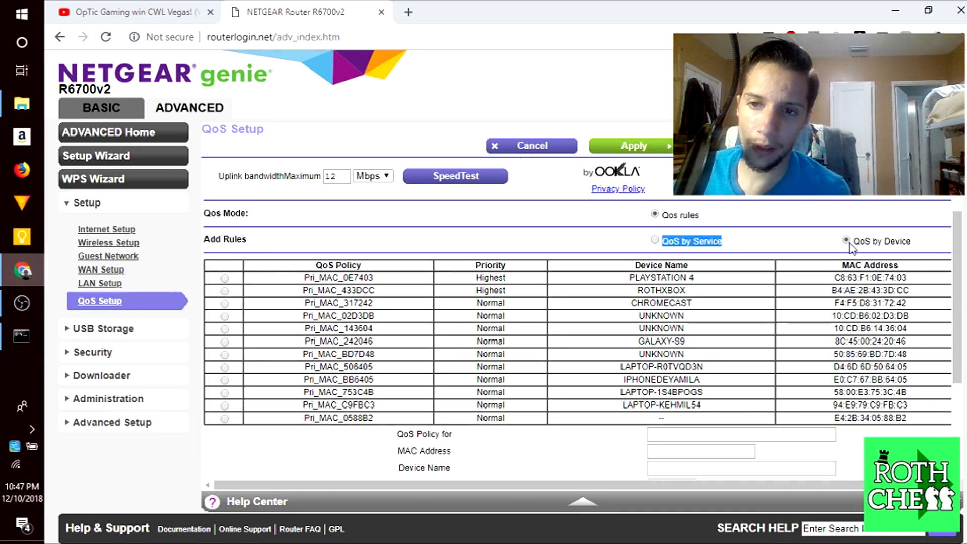
left_click(844, 242)
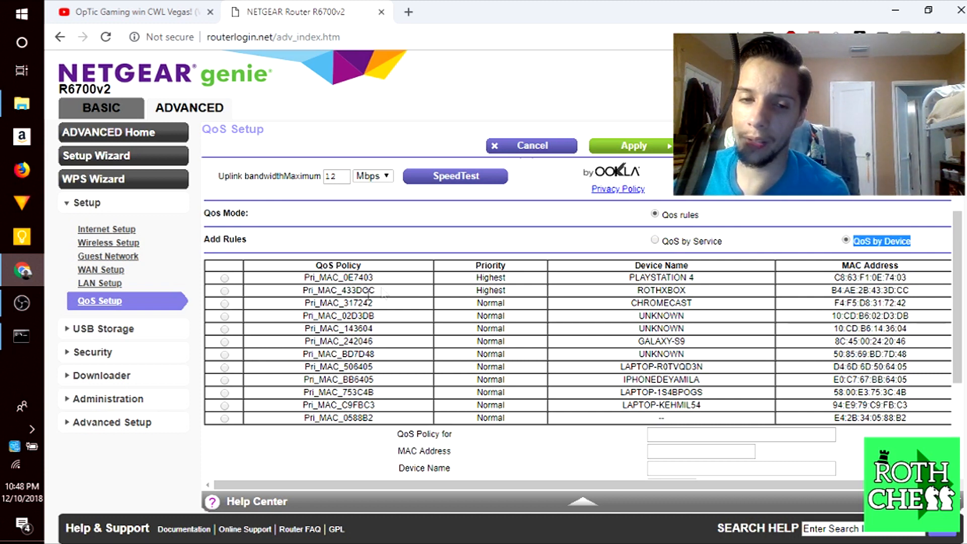
mouse_move(256, 365)
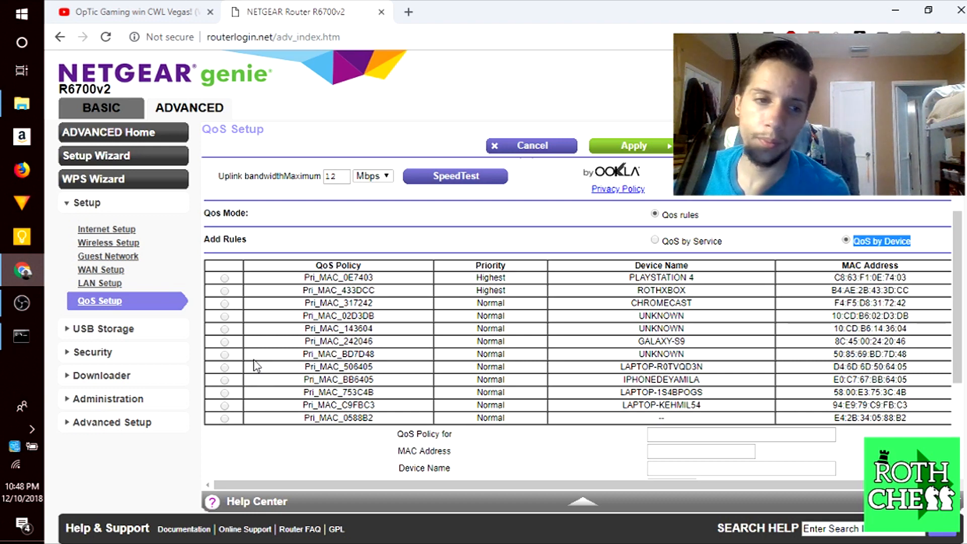
left_click(22, 13)
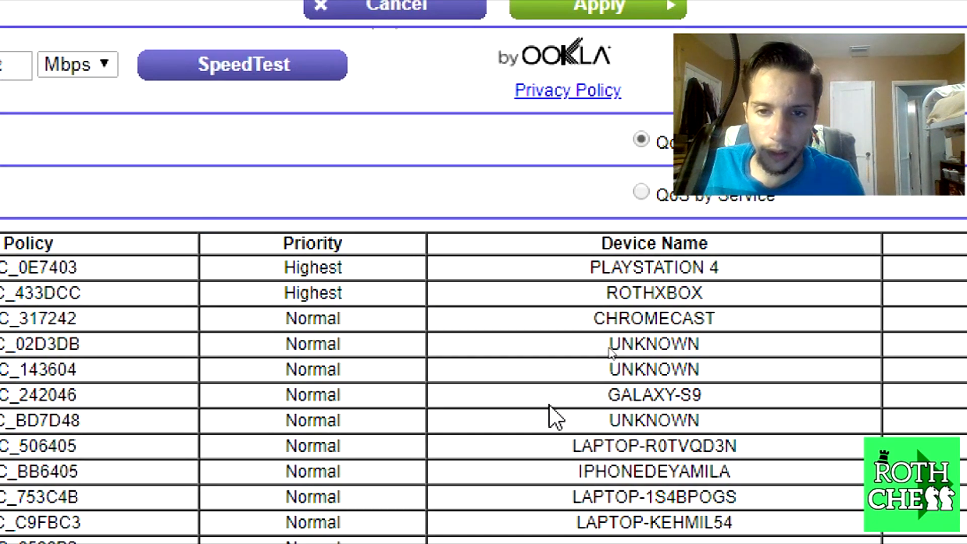
scroll("down", 3)
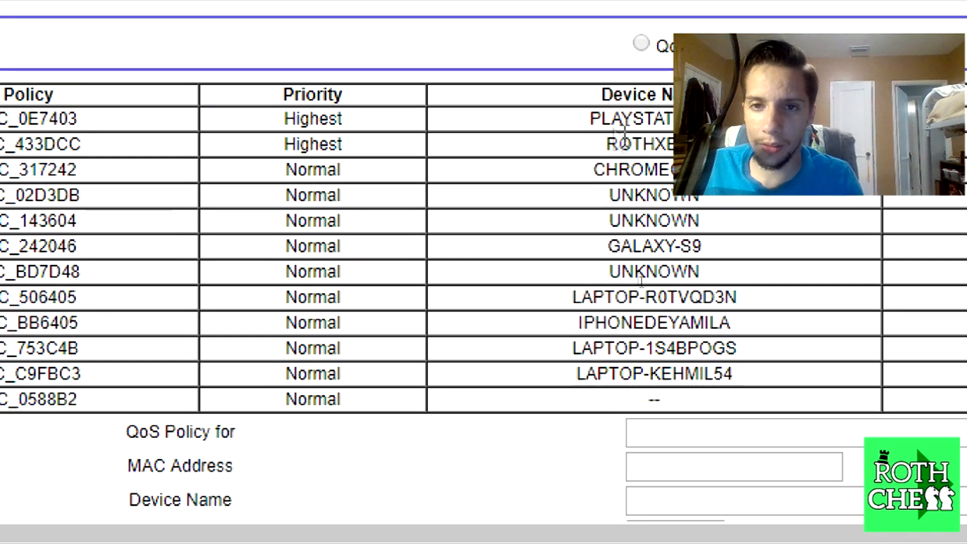
double_click(646, 145)
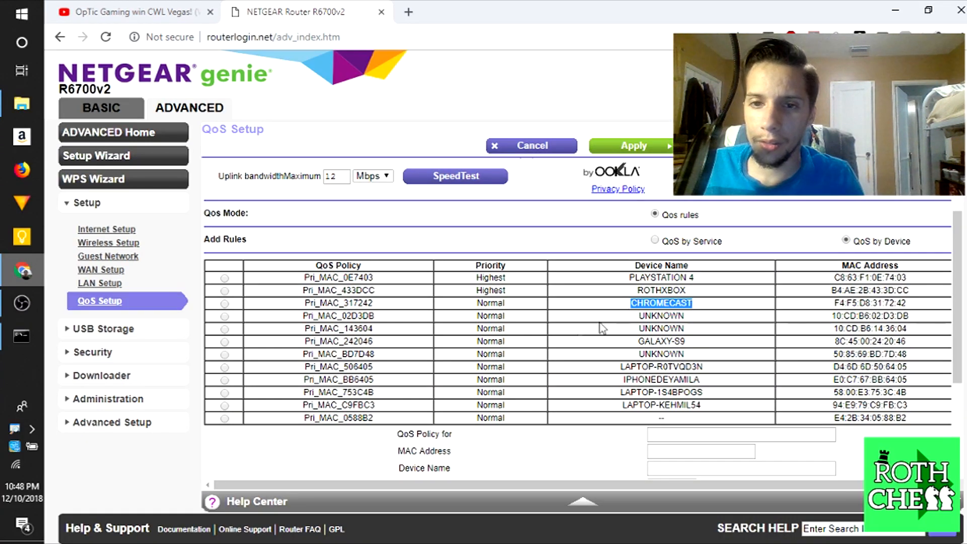
Step: Confirm the PLAYSTATION 4 policy has Highest priority, then move toward WAN Setup
left_click(224, 278)
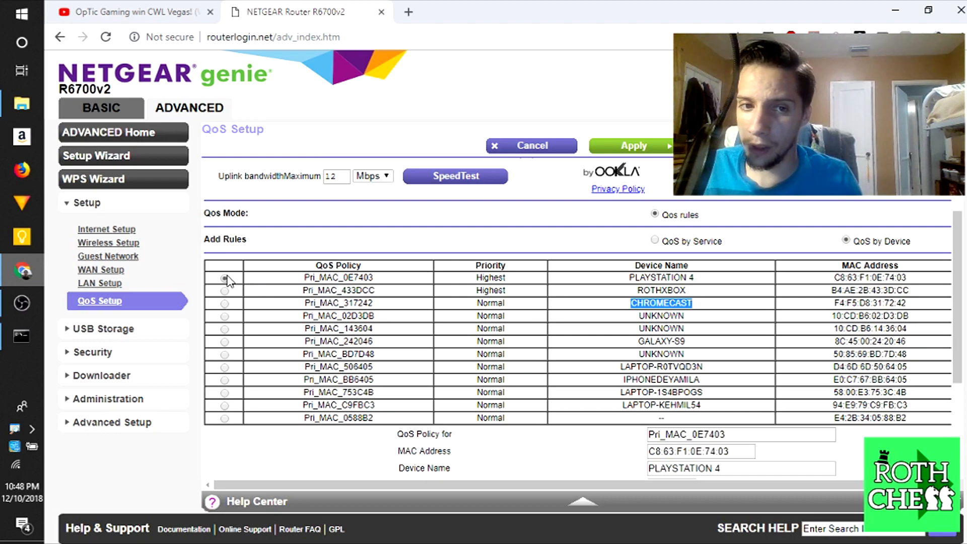
scroll("down", 3)
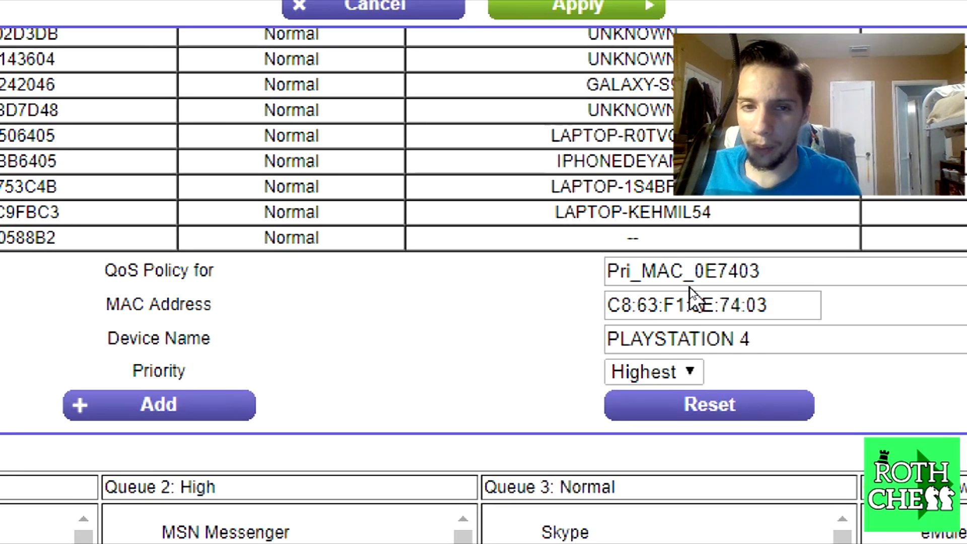
mouse_move(550, 336)
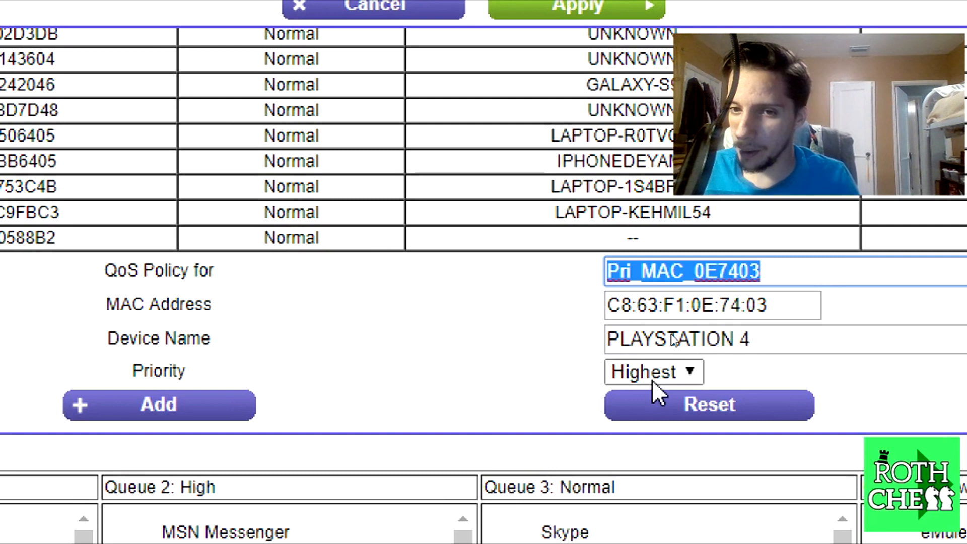
left_click(652, 370)
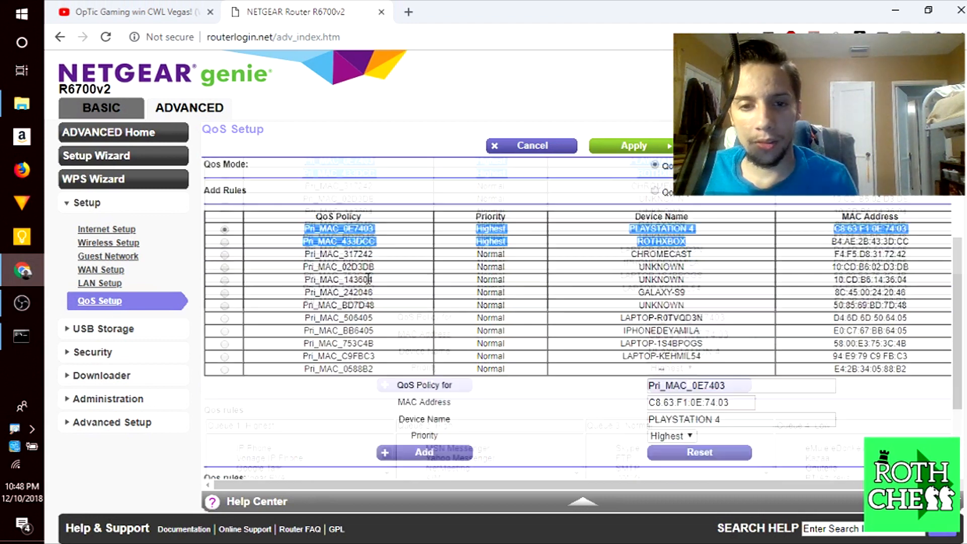
scroll("down", 3)
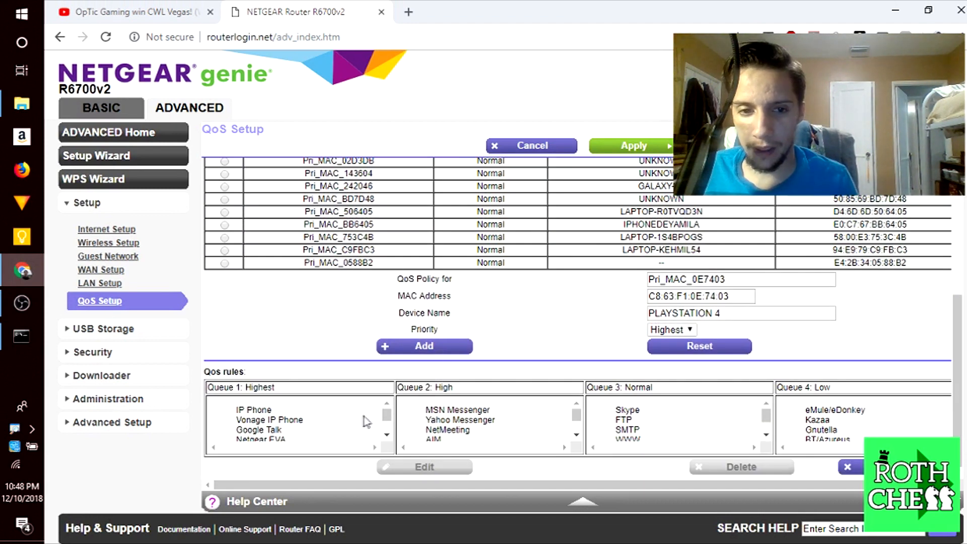
scroll("down", 3)
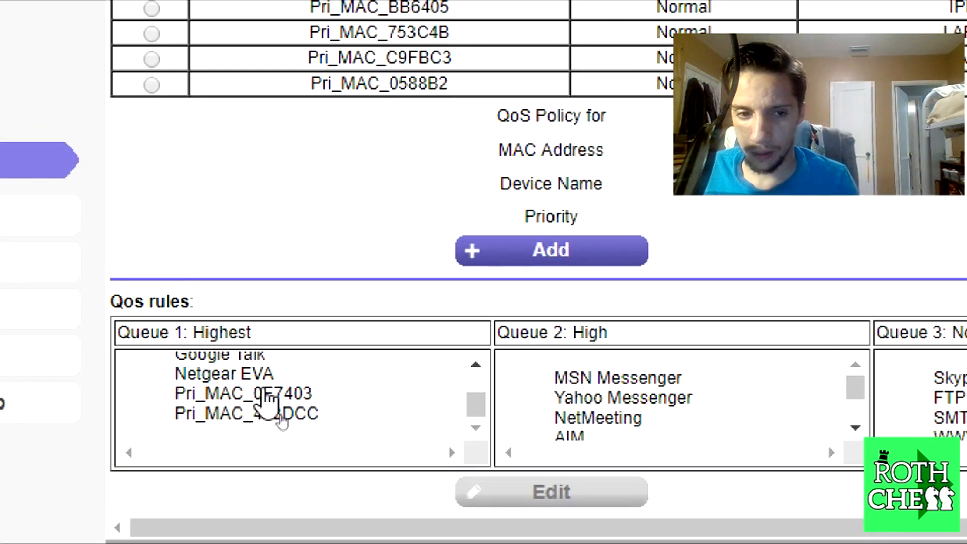
left_click(260, 414)
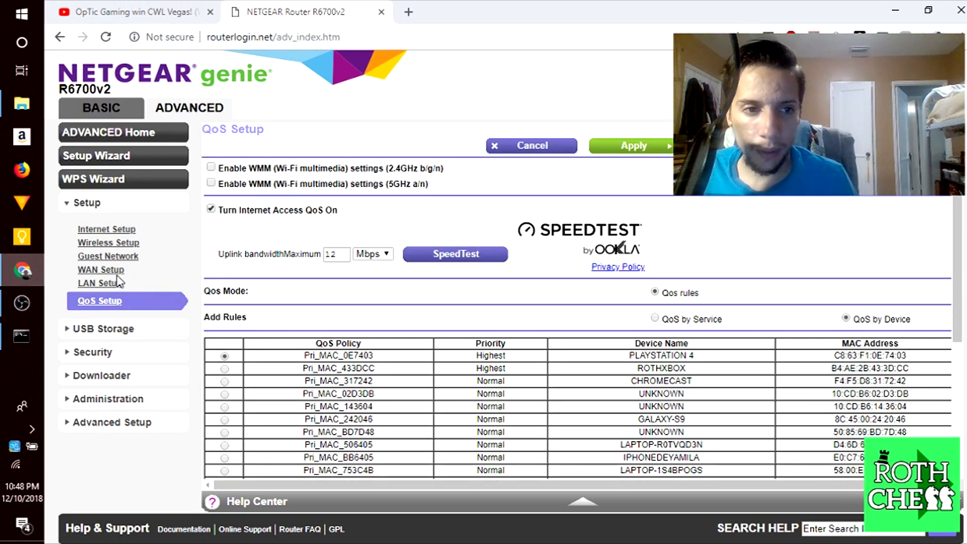
left_click(101, 270)
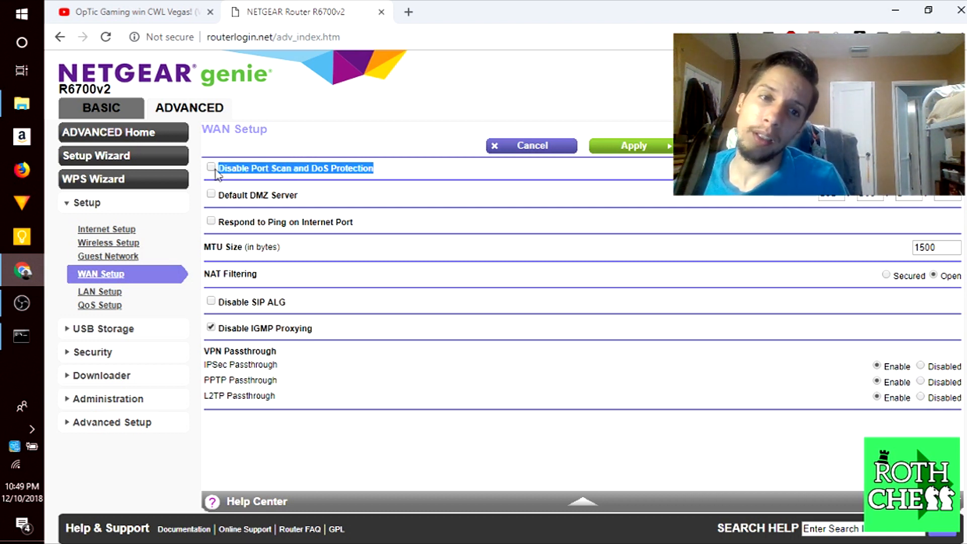
mouse_move(358, 227)
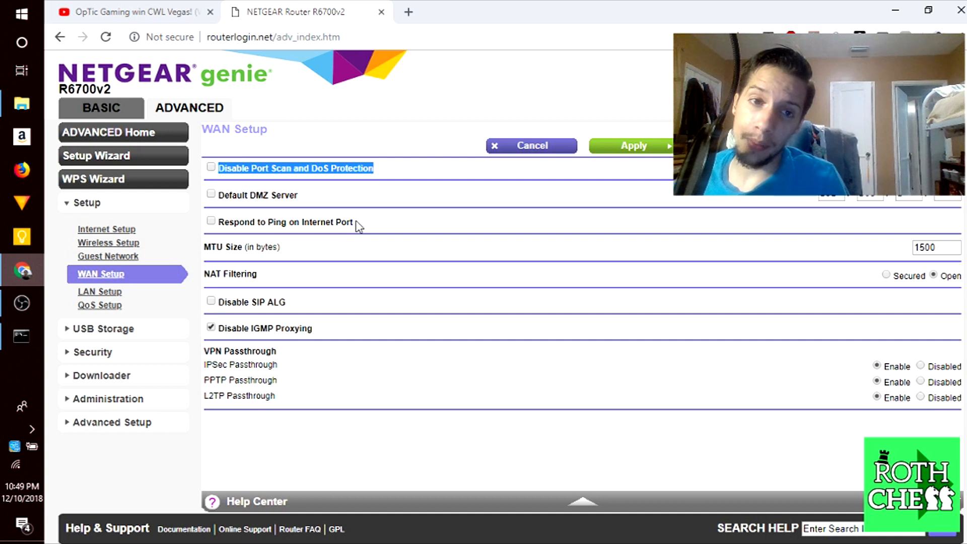
mouse_move(369, 232)
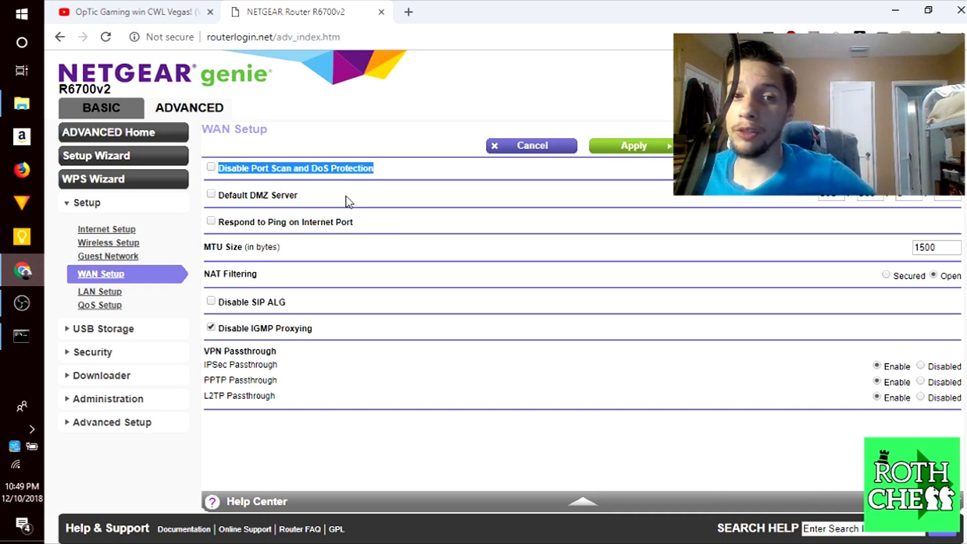
mouse_move(292, 179)
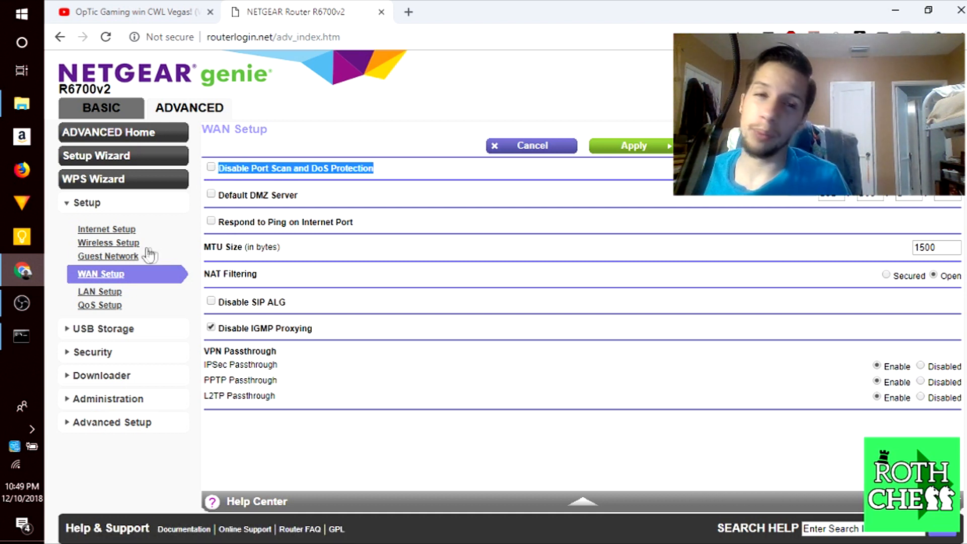
Step: Keep port scan/DoS protection on and set NAT Filtering to Open with MTU 1500
left_click(210, 168)
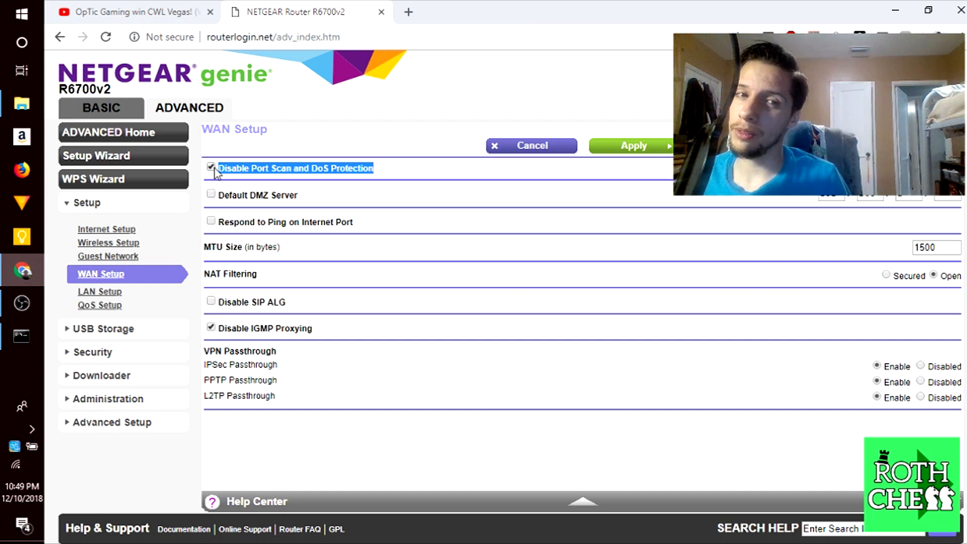
left_click(212, 167)
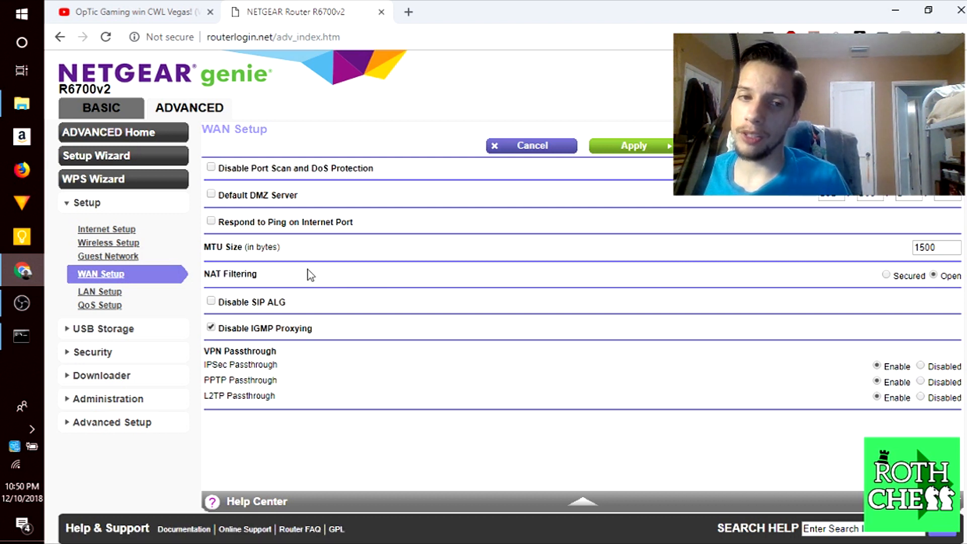
double_click(229, 274)
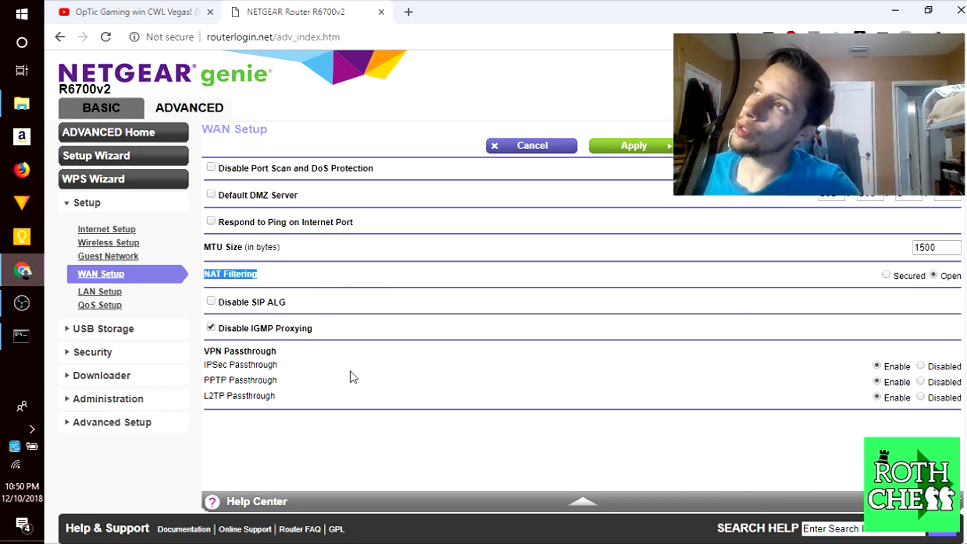
mouse_move(344, 360)
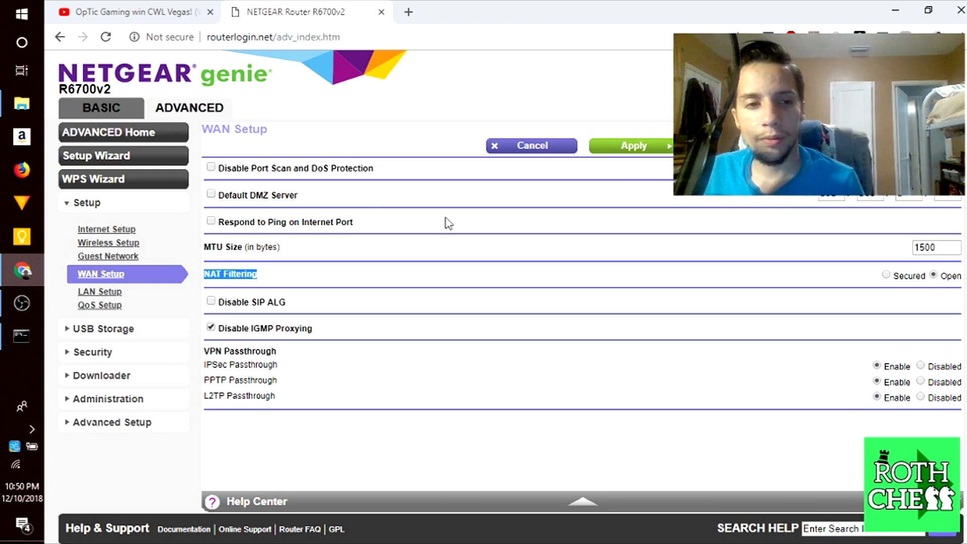
mouse_move(423, 273)
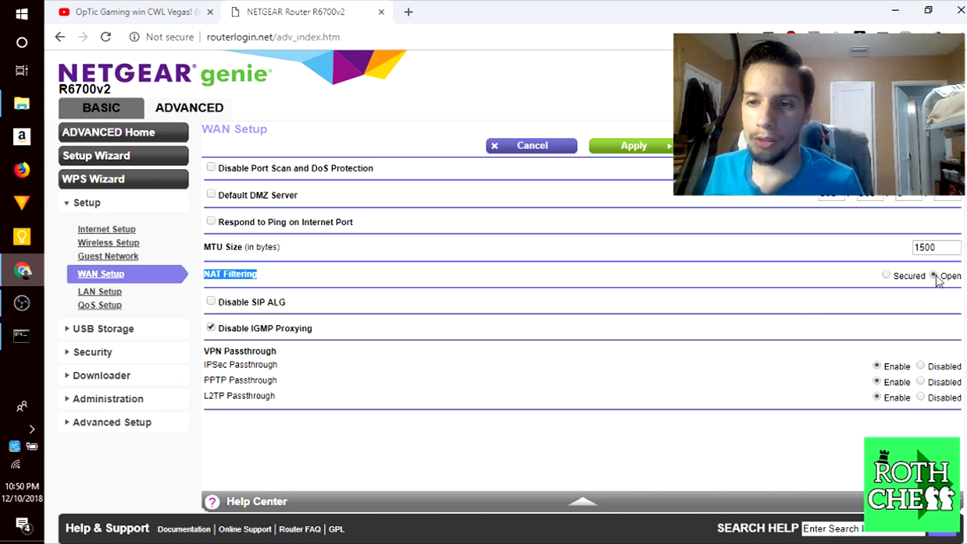
left_click(100, 287)
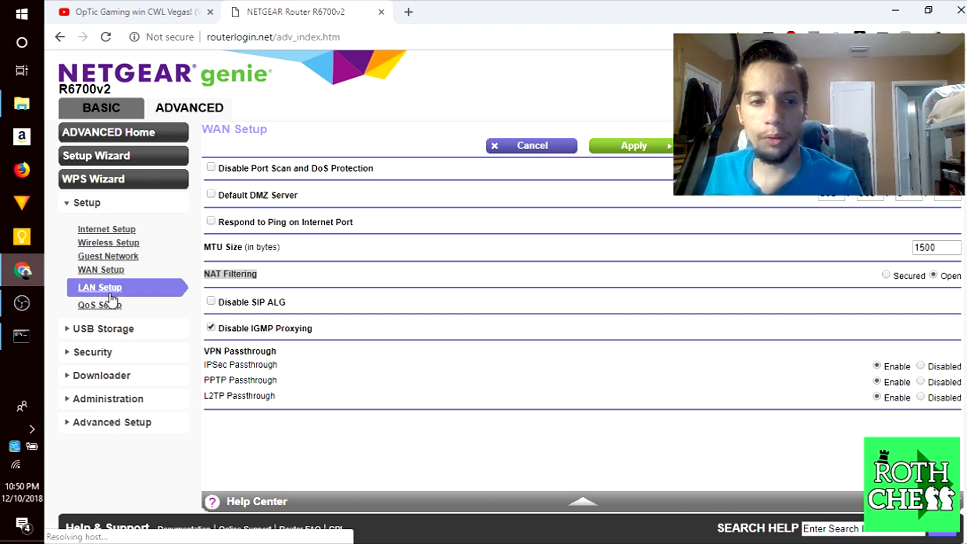
mouse_move(170, 306)
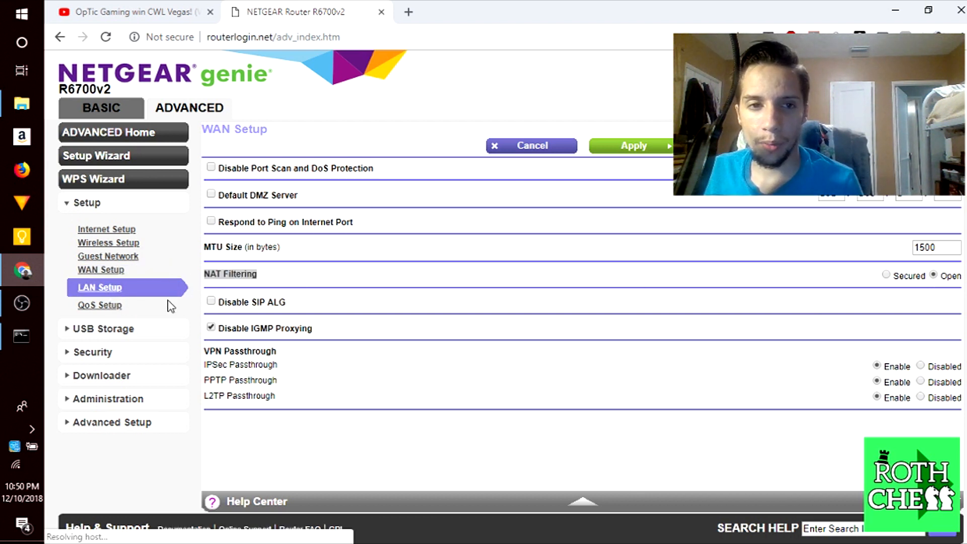
mouse_move(103, 292)
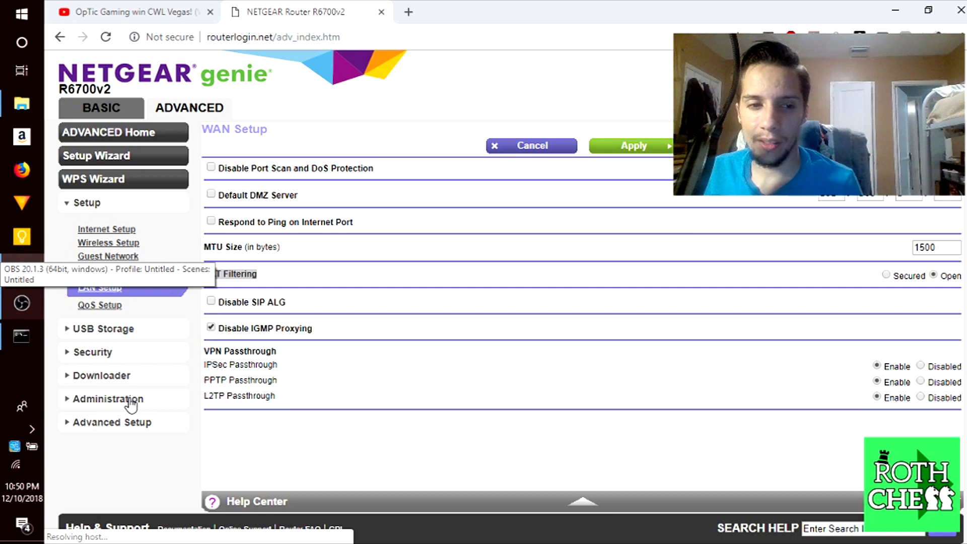
left_click(111, 422)
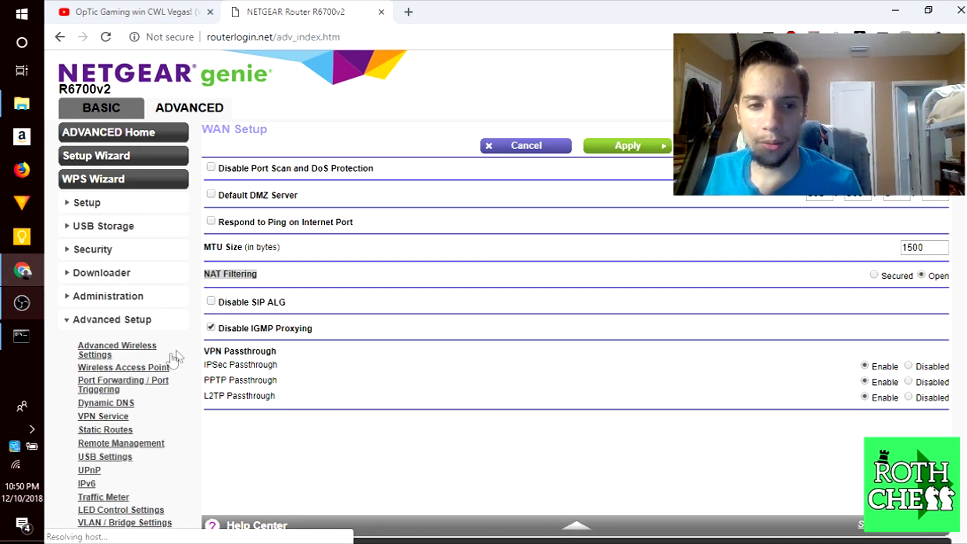
Step: Sign back in at 192.168.1.1 and expand Advanced Setup on the ADVANCED view
left_click(112, 320)
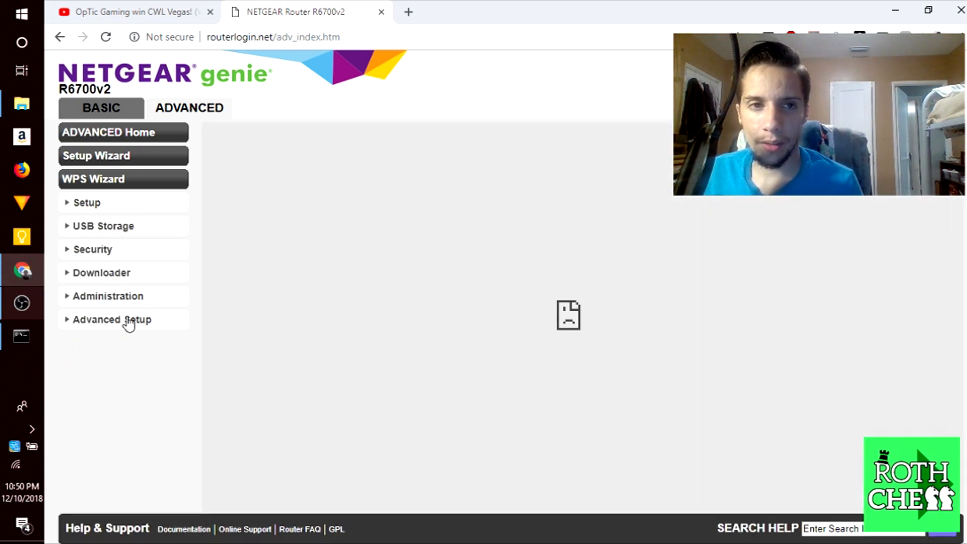
left_click(112, 319)
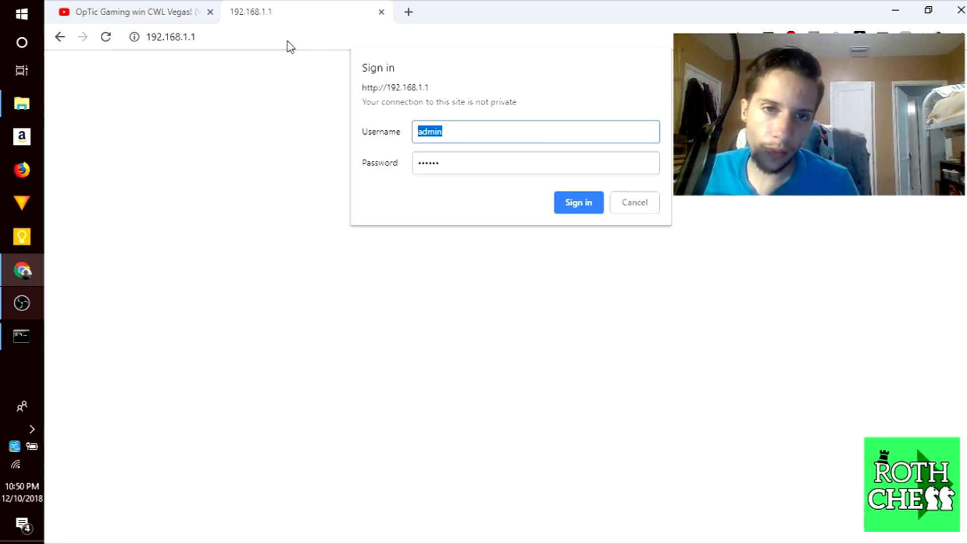
left_click(579, 202)
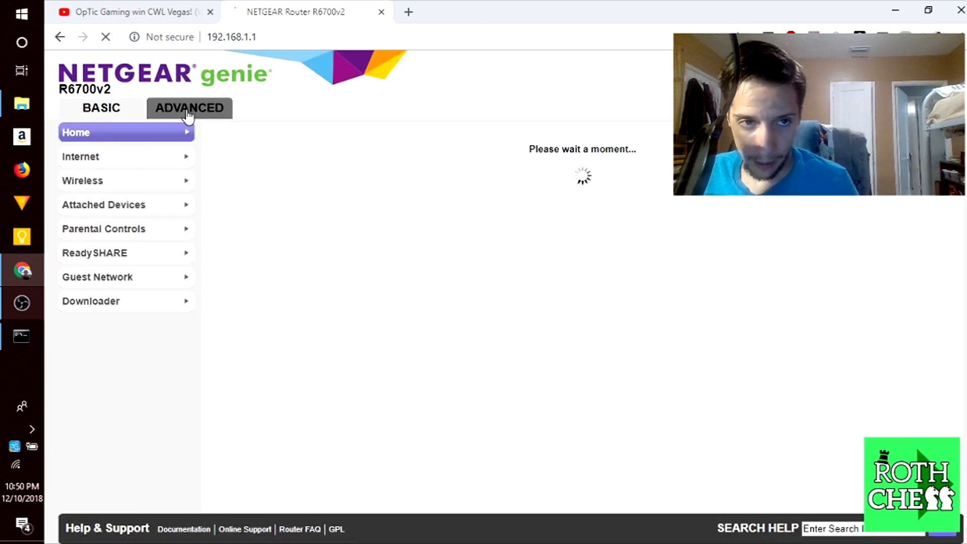
left_click(189, 107)
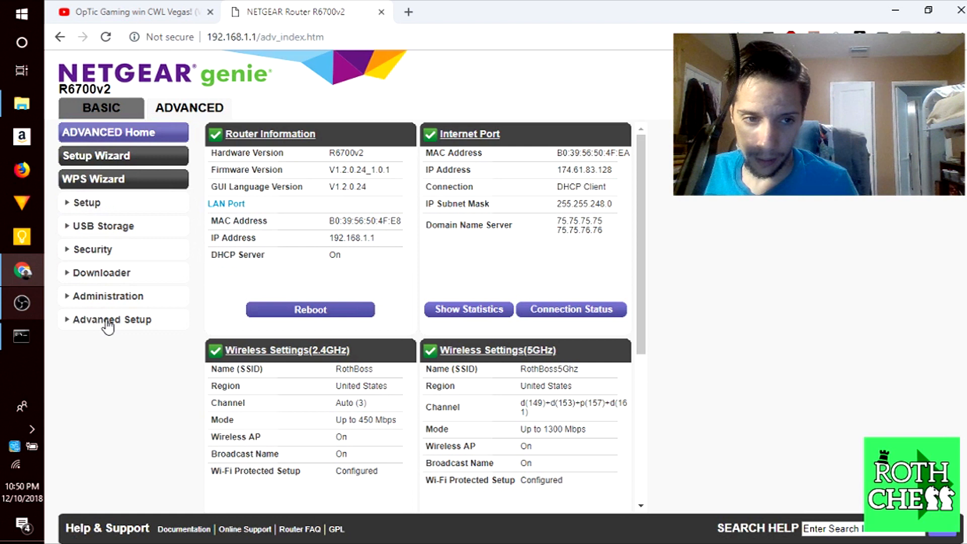
left_click(112, 320)
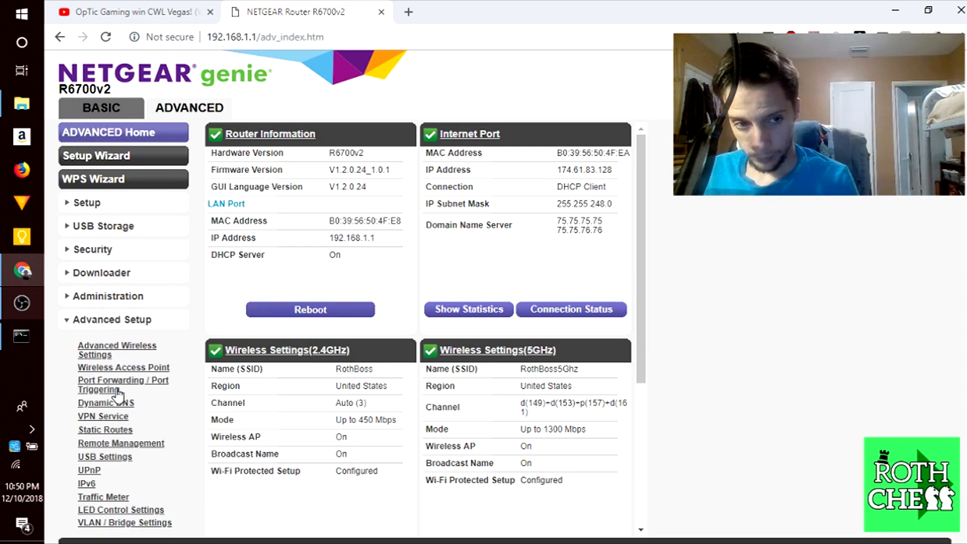
mouse_move(103, 400)
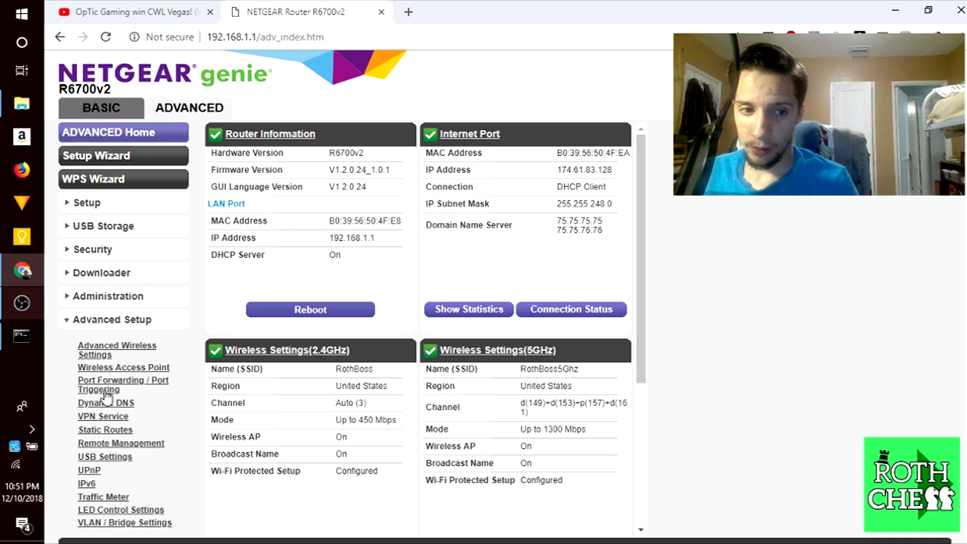
Step: Review the eleven port forwarding rules (BLOPS, XBL, PUBG) and expand Administration
left_click(123, 384)
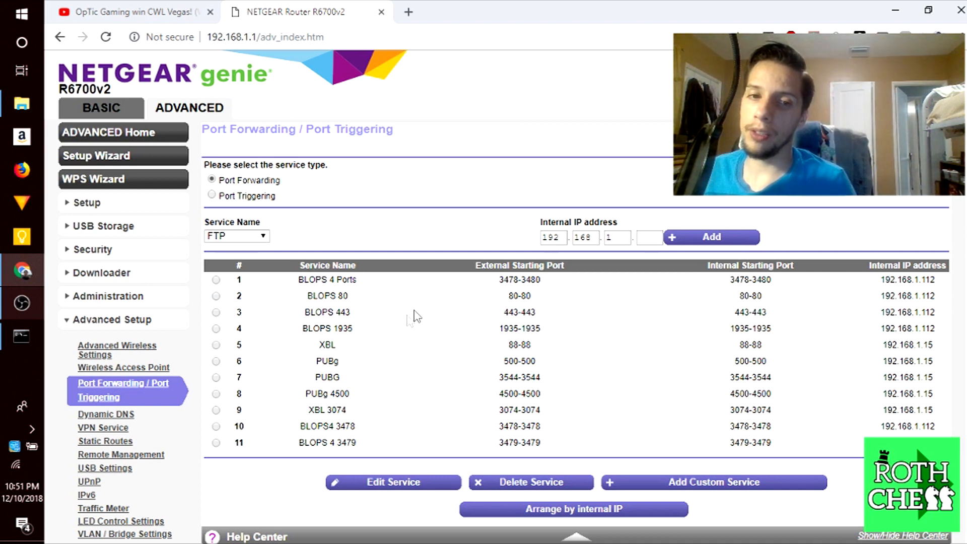
mouse_move(370, 323)
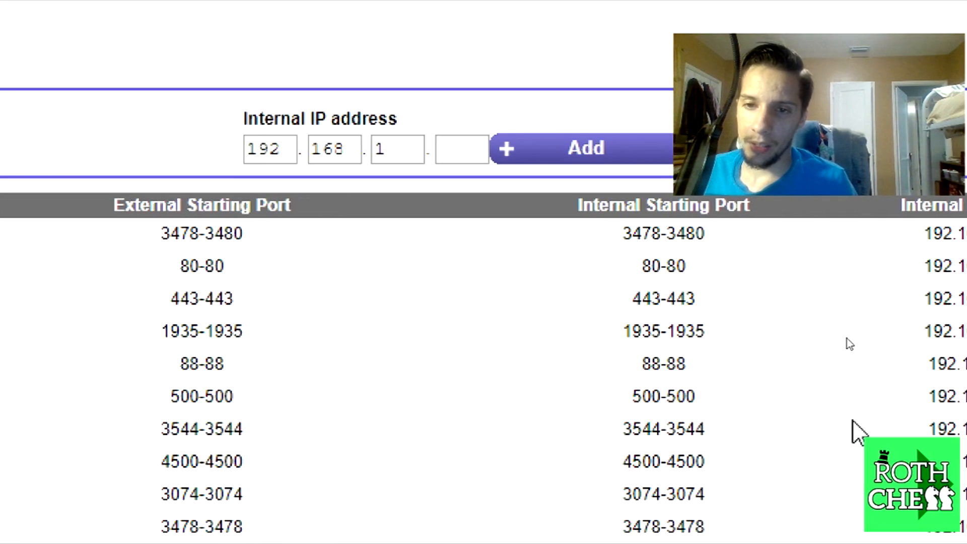
scroll("right", 3)
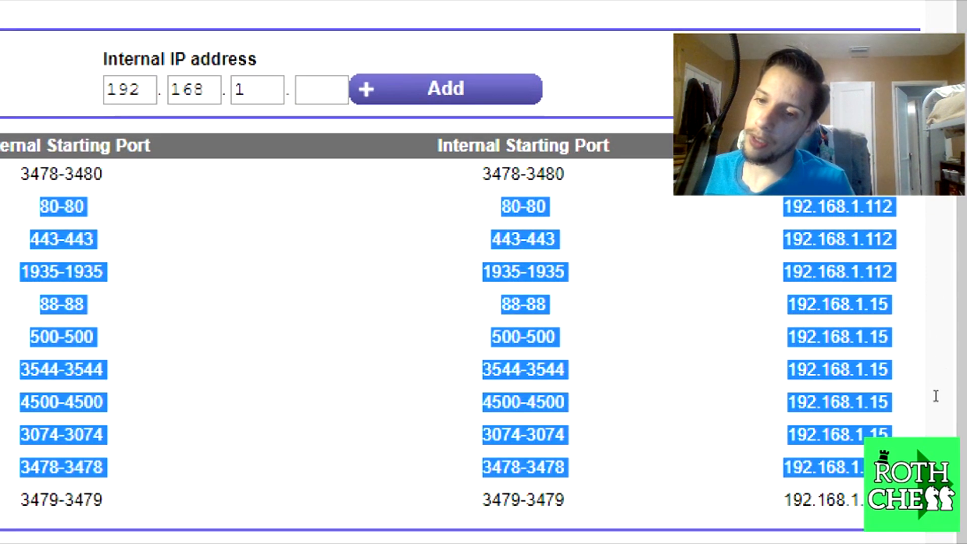
scroll("down", 3)
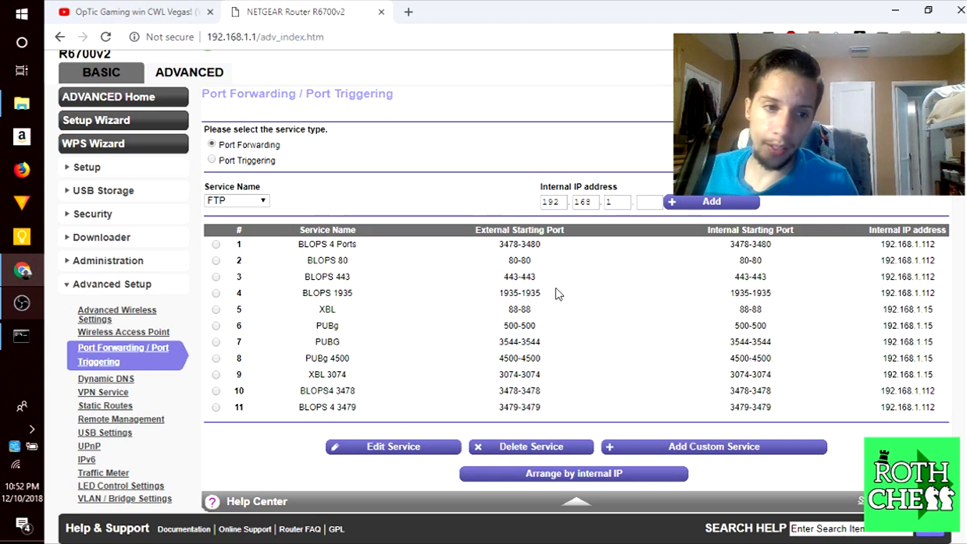
mouse_move(189, 336)
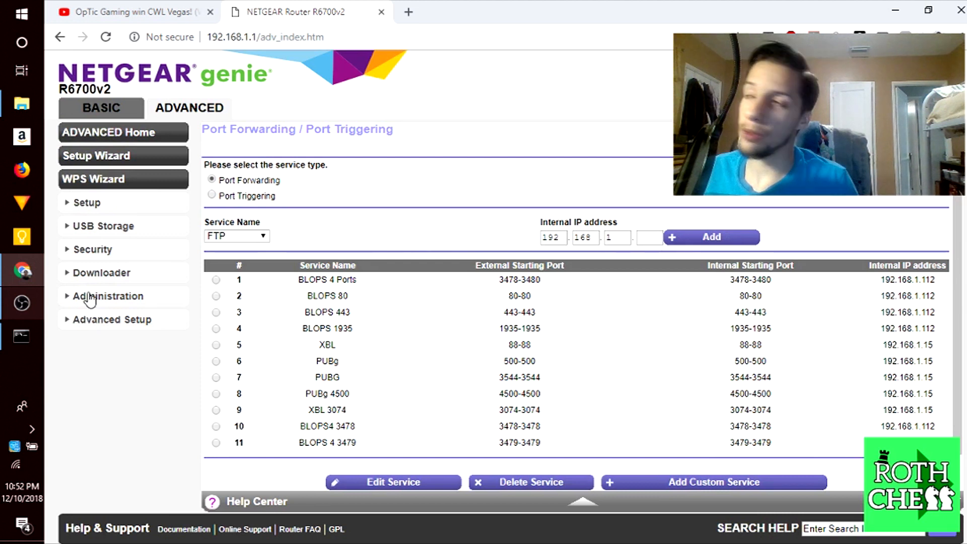
left_click(108, 296)
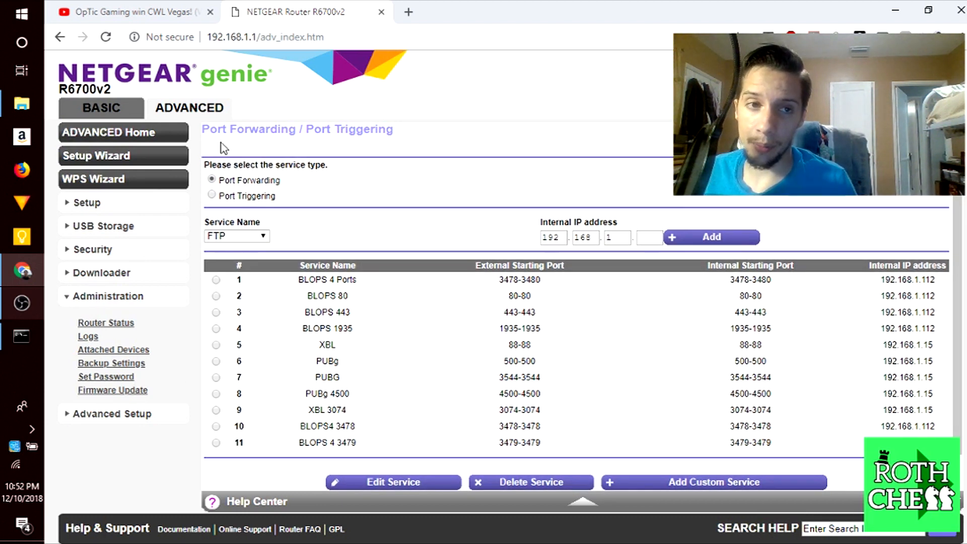
mouse_move(119, 391)
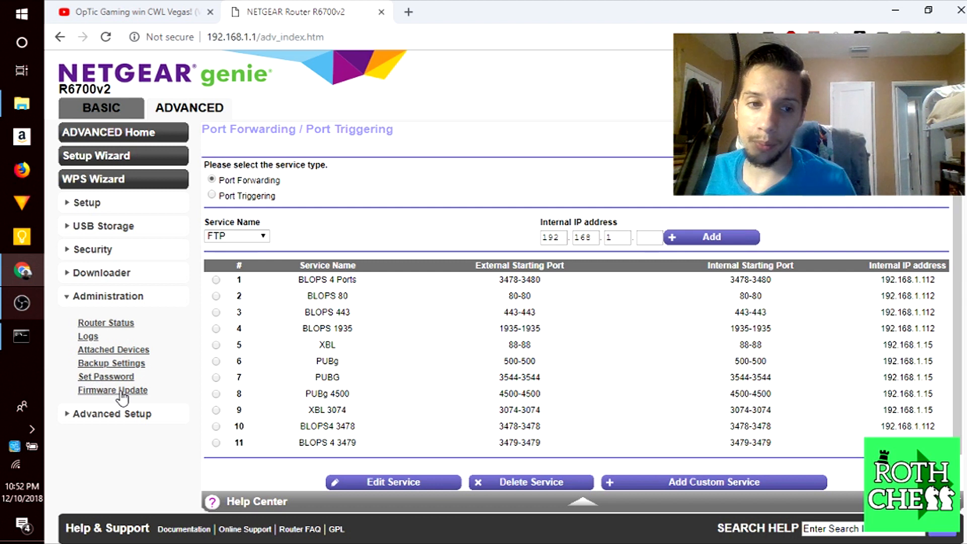
mouse_move(327, 192)
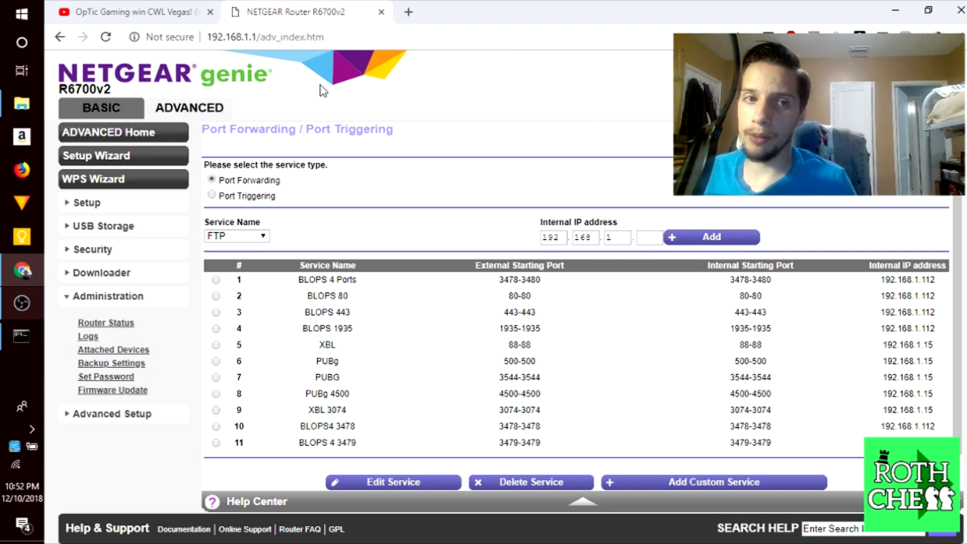
mouse_move(469, 103)
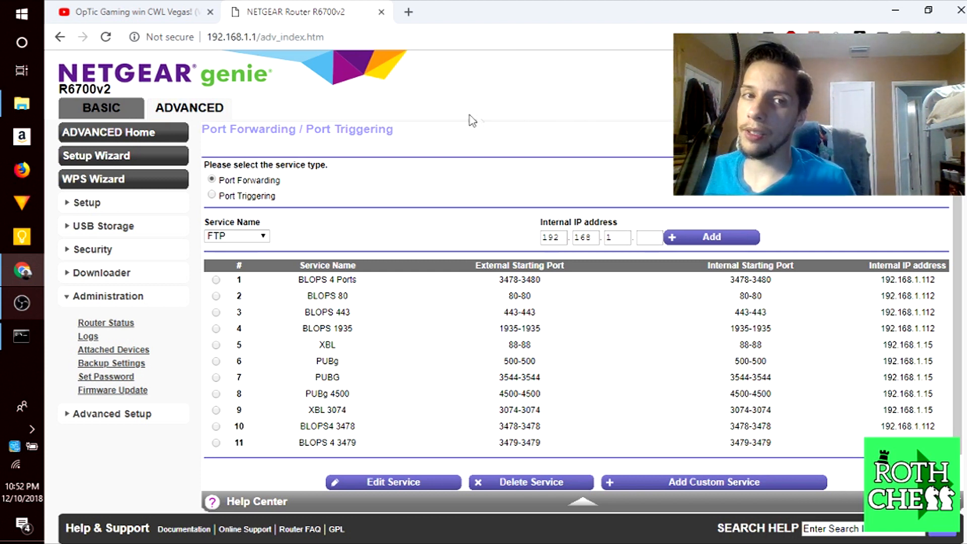
mouse_move(140, 383)
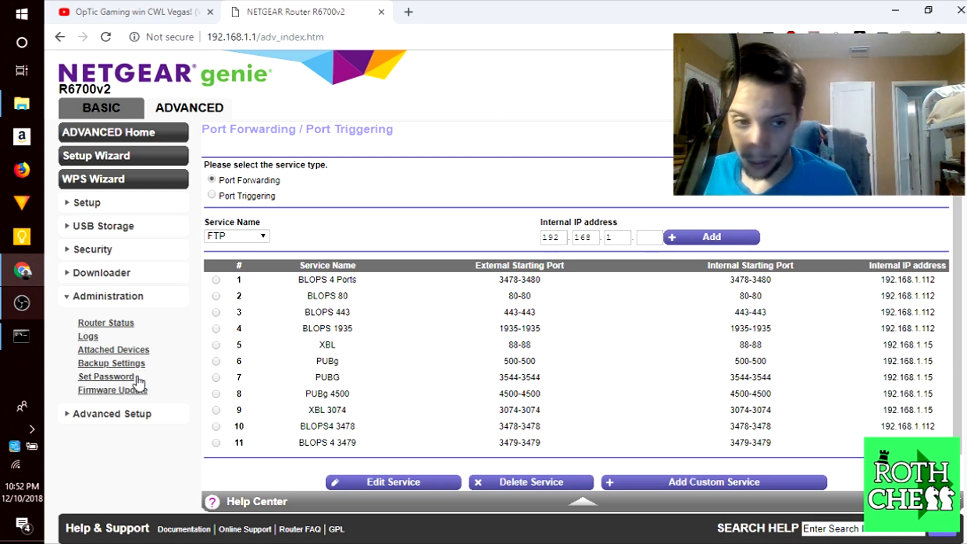
Step: Go to the Firmware Update page under Administration
left_click(113, 394)
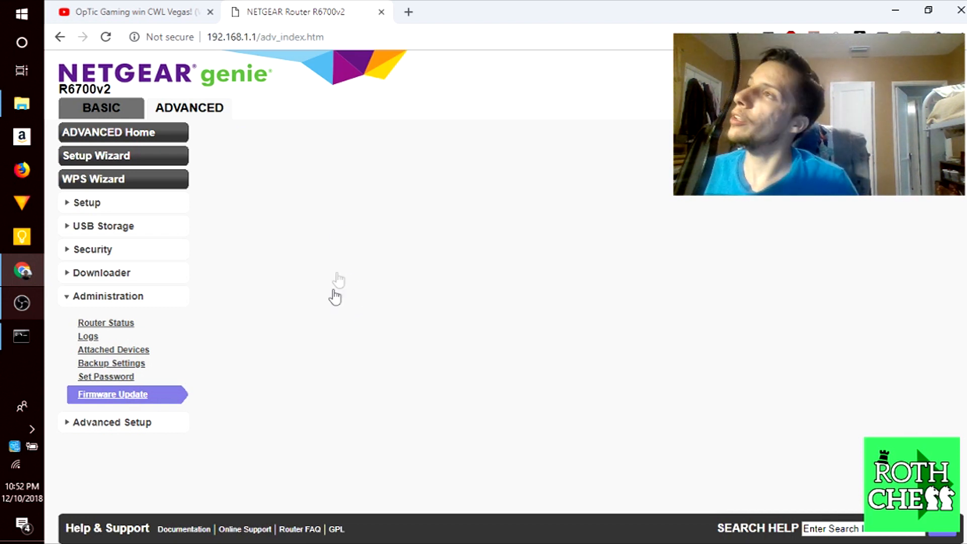
mouse_move(320, 294)
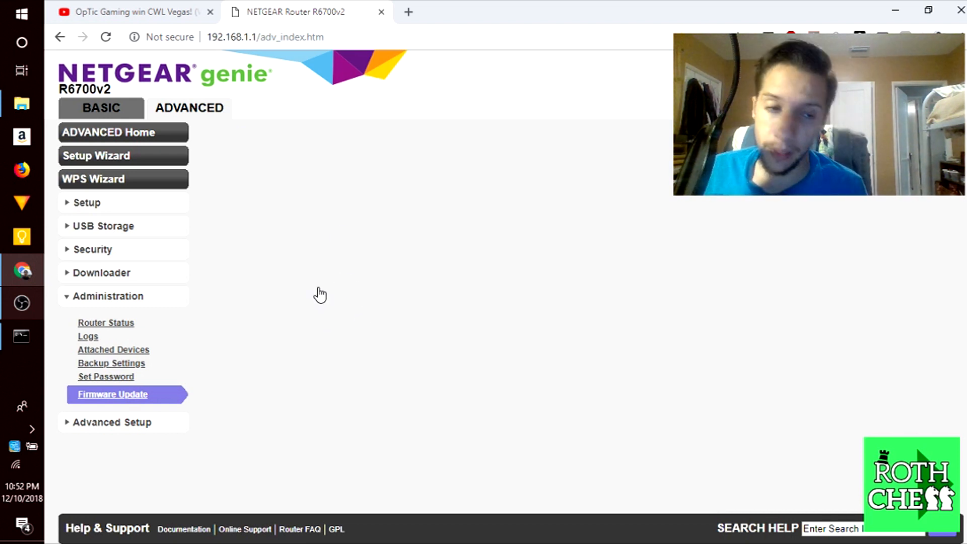
mouse_move(294, 245)
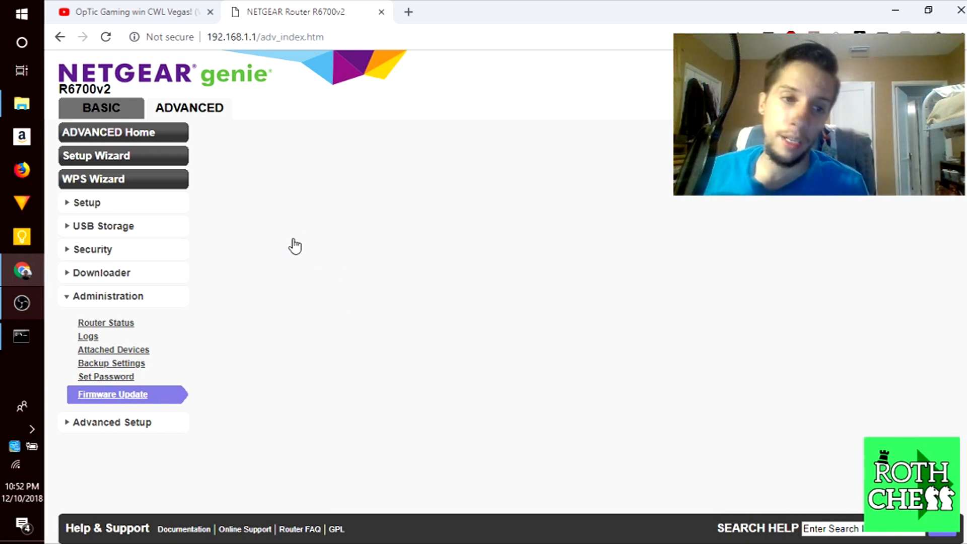
mouse_move(595, 108)
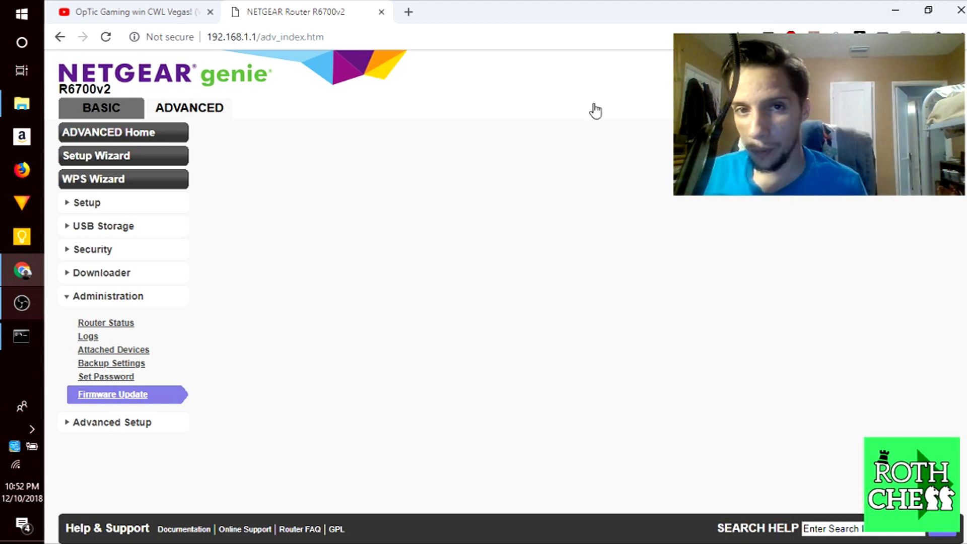
mouse_move(220, 103)
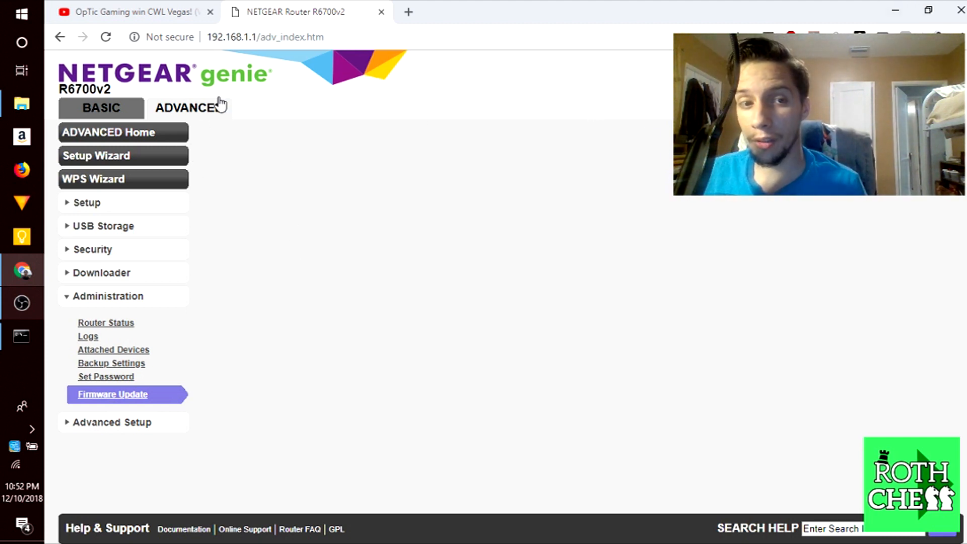
mouse_move(220, 110)
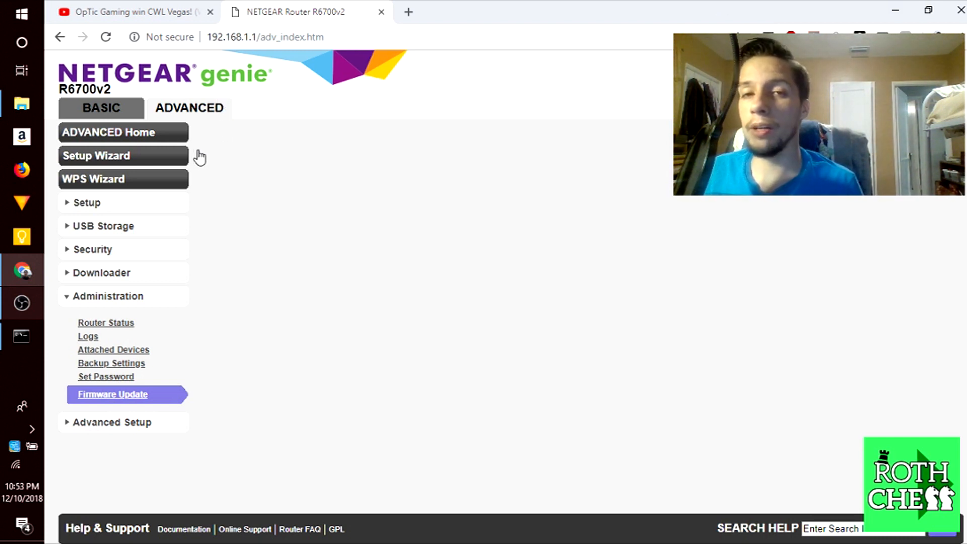
mouse_move(202, 171)
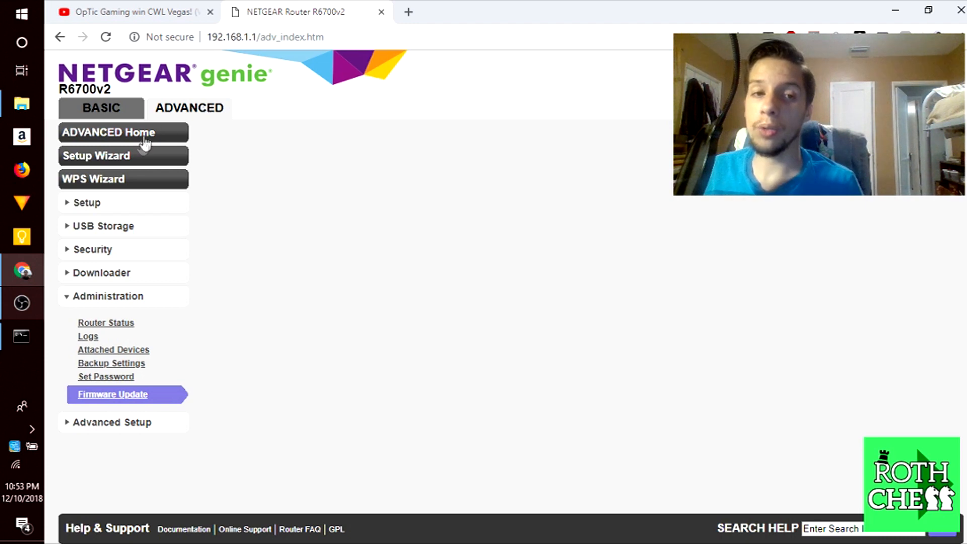
Step: Review the Firmware Update page and return to ADVANCED Home showing firmware V1.2.0.24_1.0.1
left_click(112, 395)
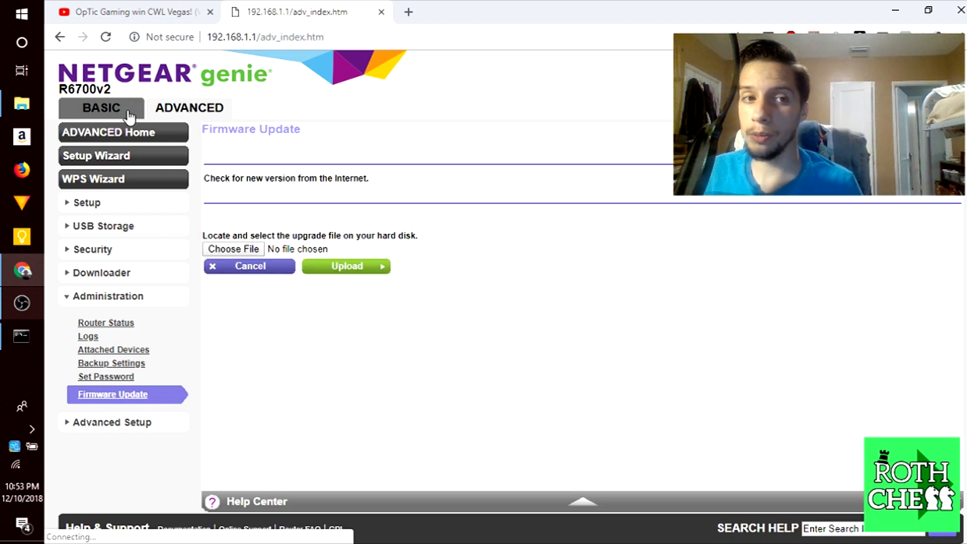
left_click(111, 133)
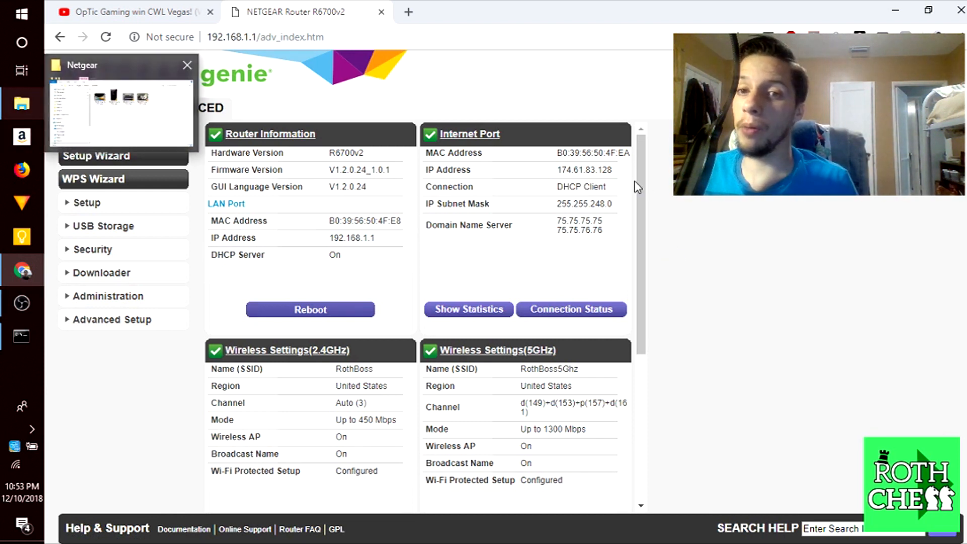
scroll("down", 3)
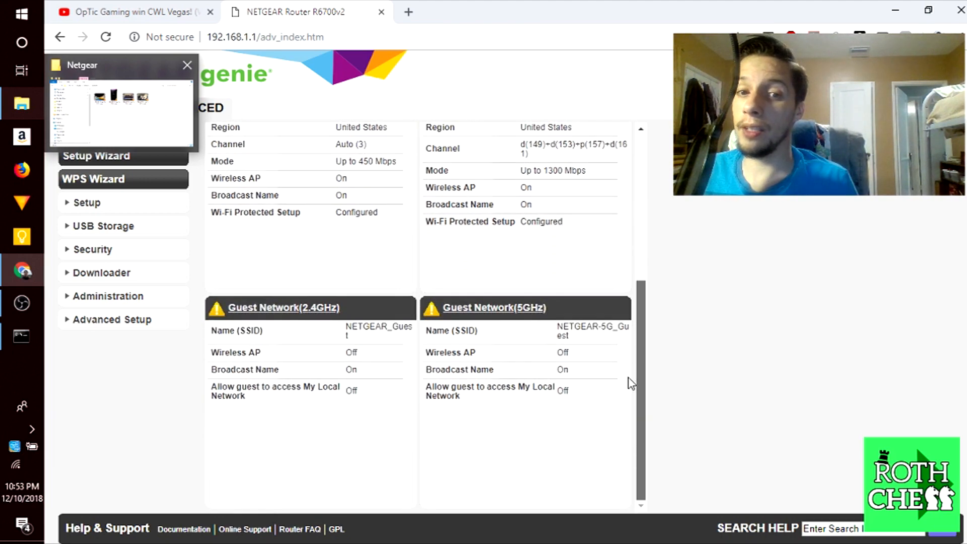
scroll("up", 3)
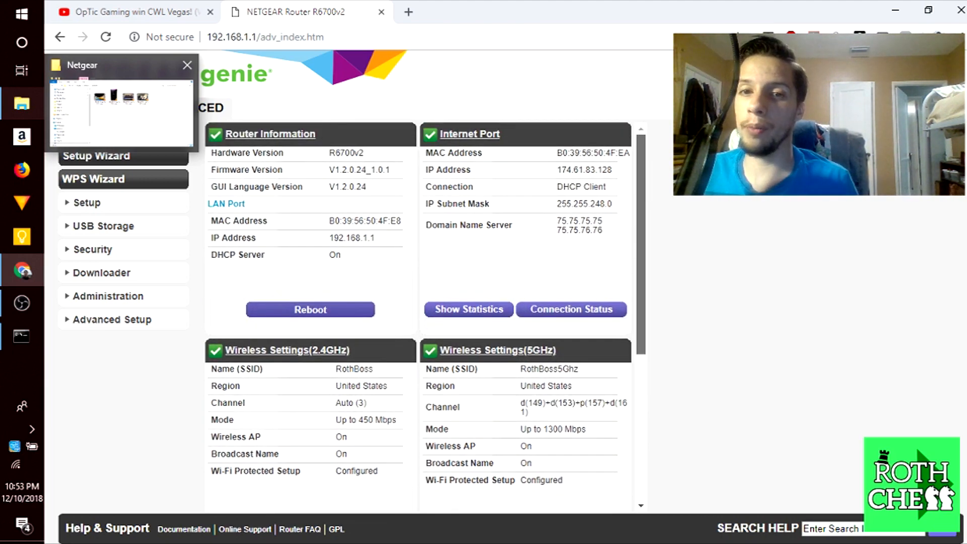